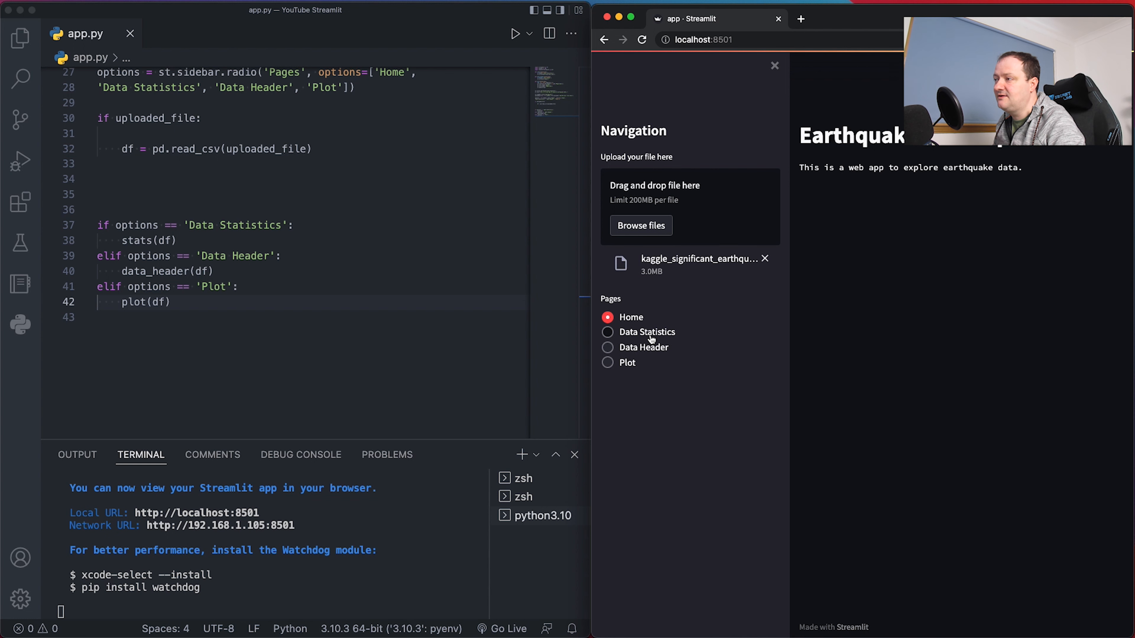
View the Data Statistics and Data Header pages, note the plt import, then show the Plot page scatter
{"action": "left_click", "coordinate": [607, 348]}
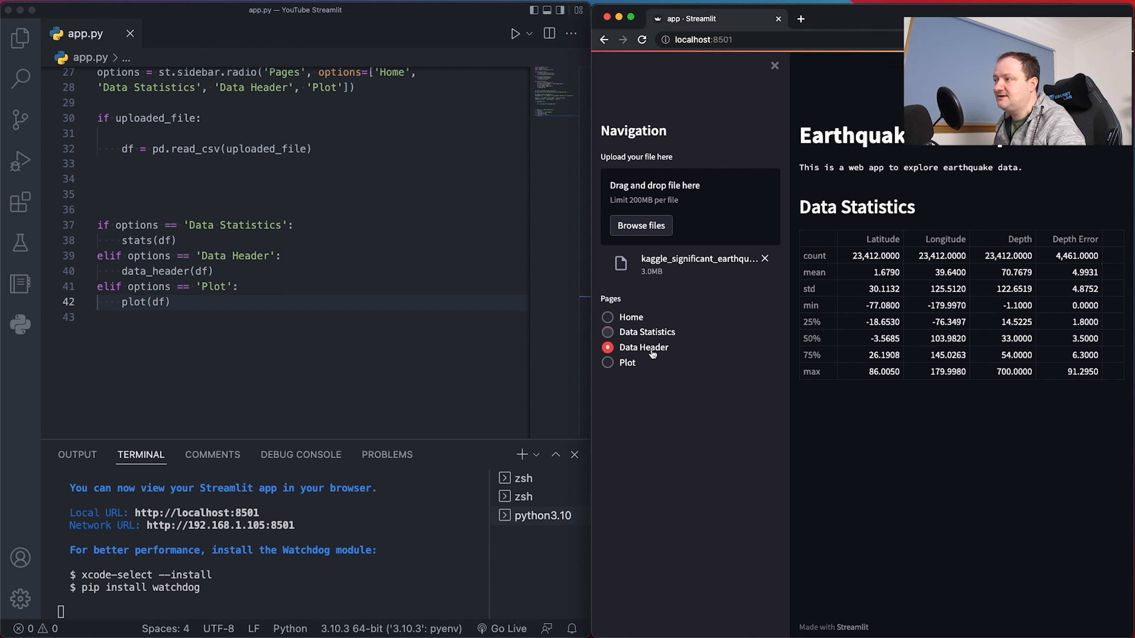
{"action": "left_click", "coordinate": [607, 347]}
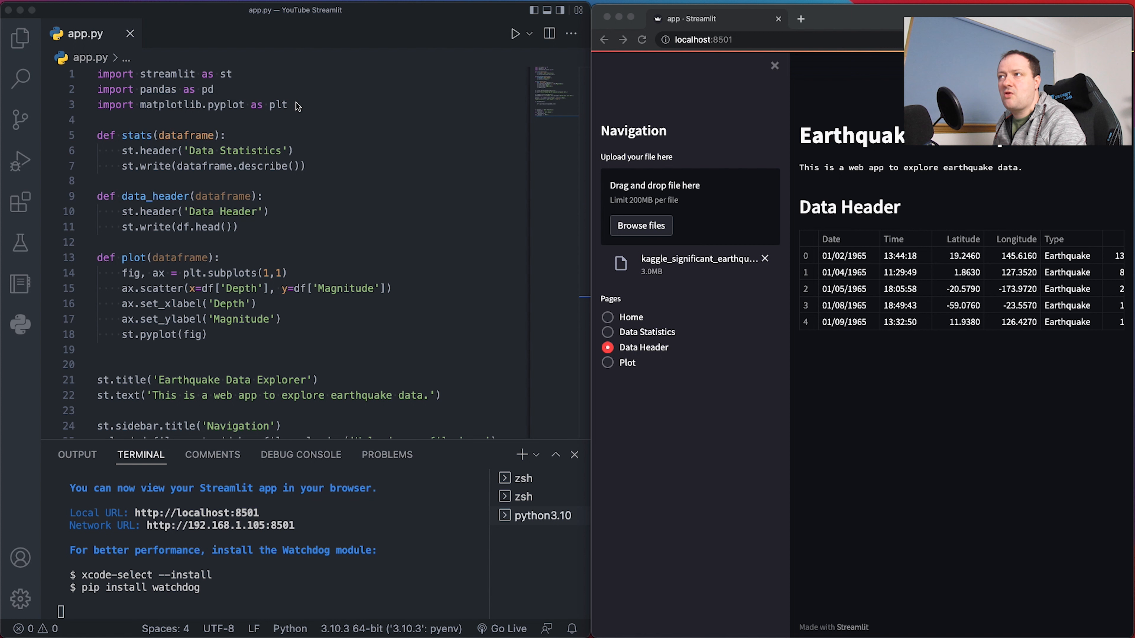
{"action": "double_click", "coordinate": [277, 106]}
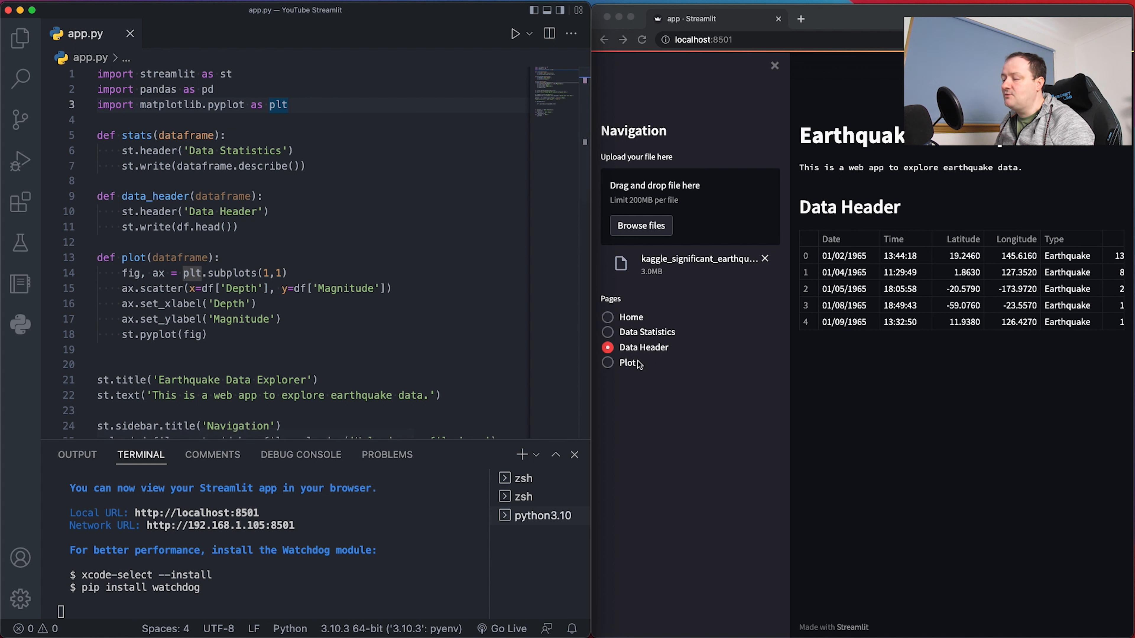
{"action": "left_click", "coordinate": [607, 363]}
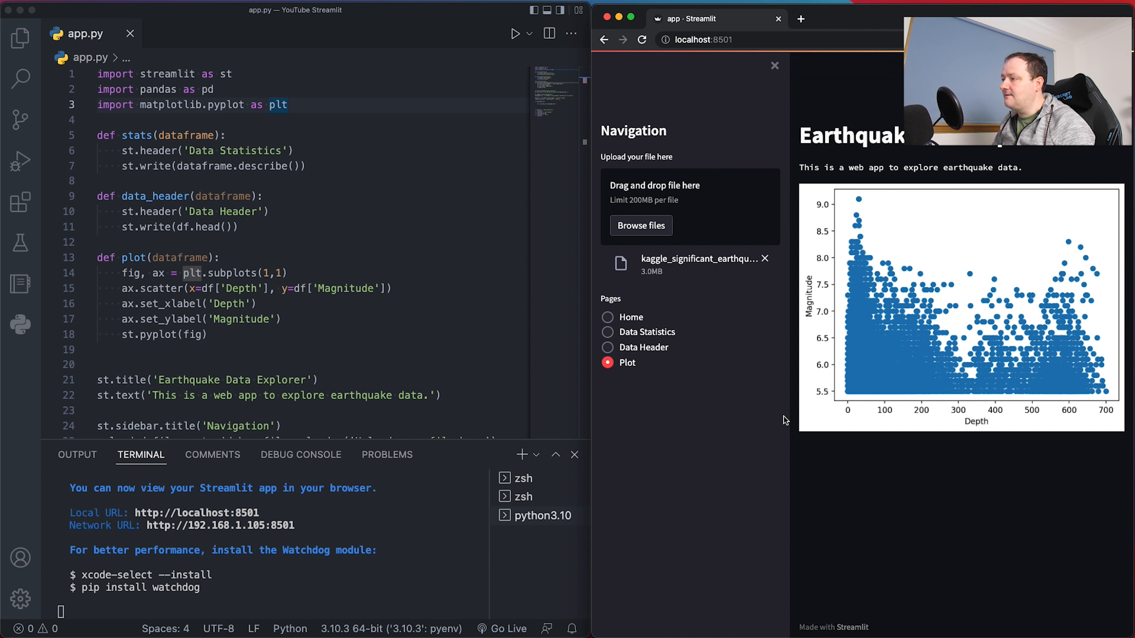
{"action": "mouse_move", "coordinate": [897, 396]}
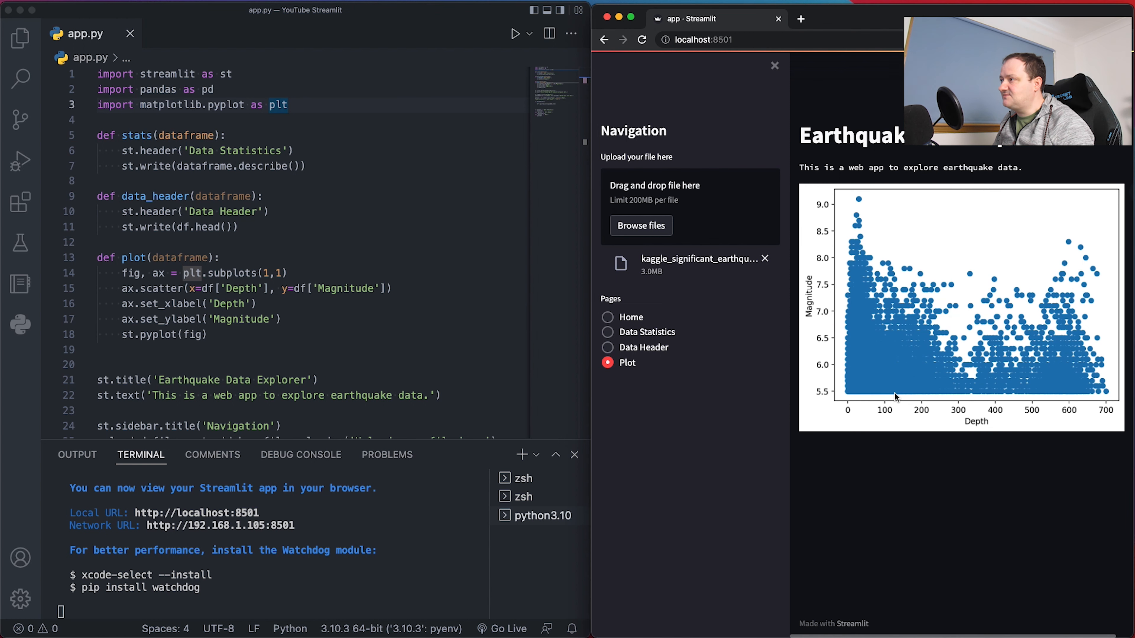
{"action": "mouse_move", "coordinate": [925, 404]}
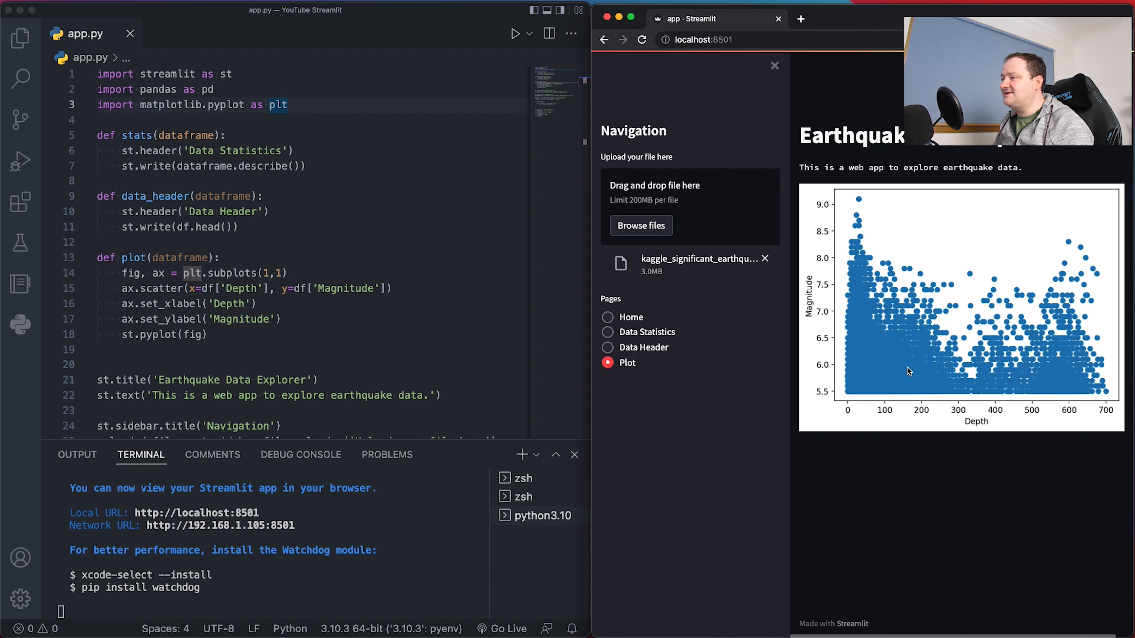
{"action": "mouse_move", "coordinate": [1061, 444]}
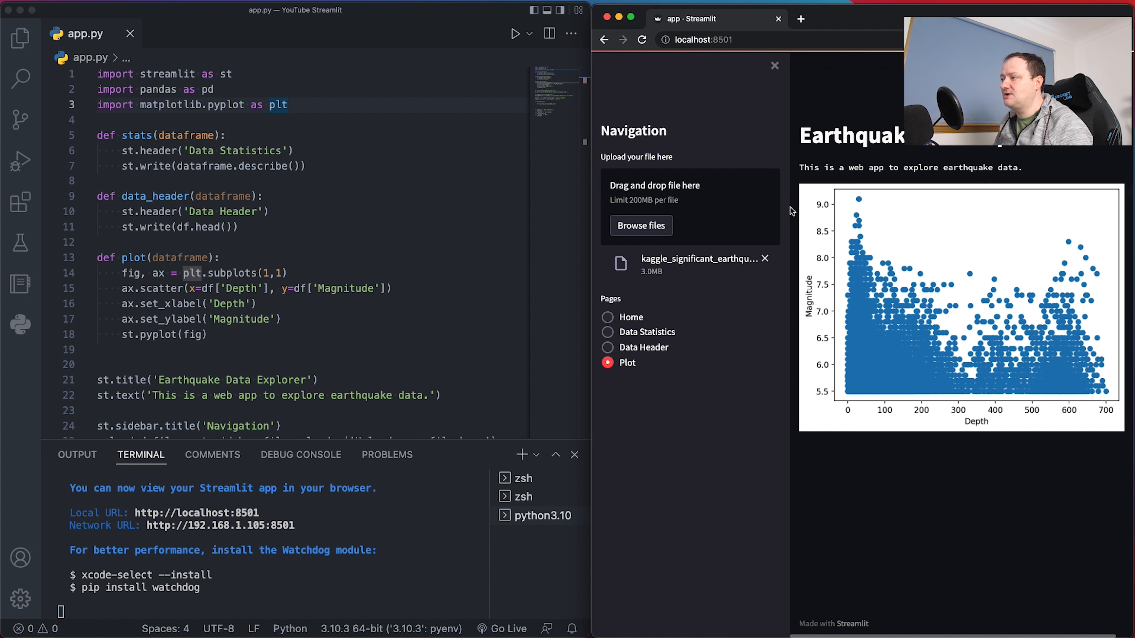
{"action": "mouse_move", "coordinate": [815, 352]}
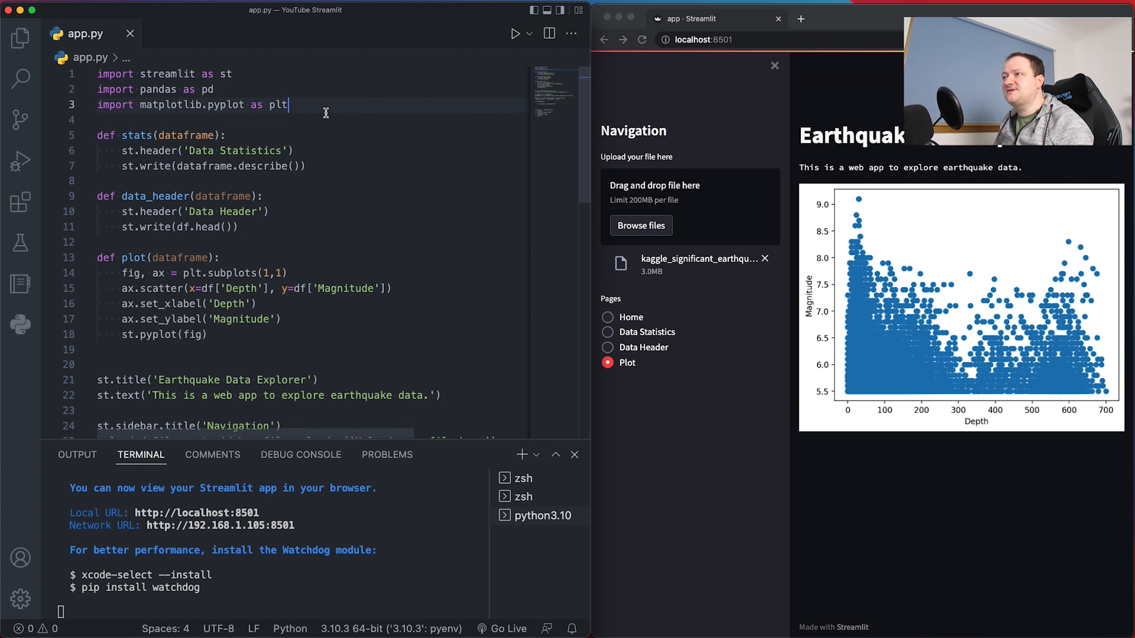
Add 'import plotly_express as px' and an 'Interactive Plot' radio option with its elif branch
{"action": "type", "text": "i"}
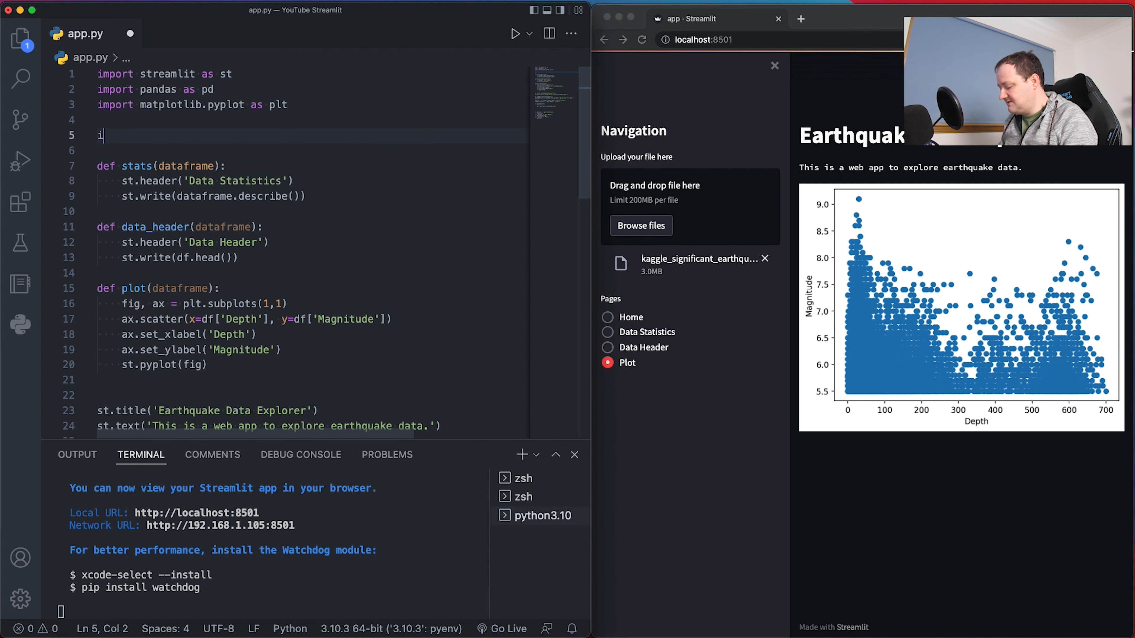
{"action": "type", "text": "mport plot"}
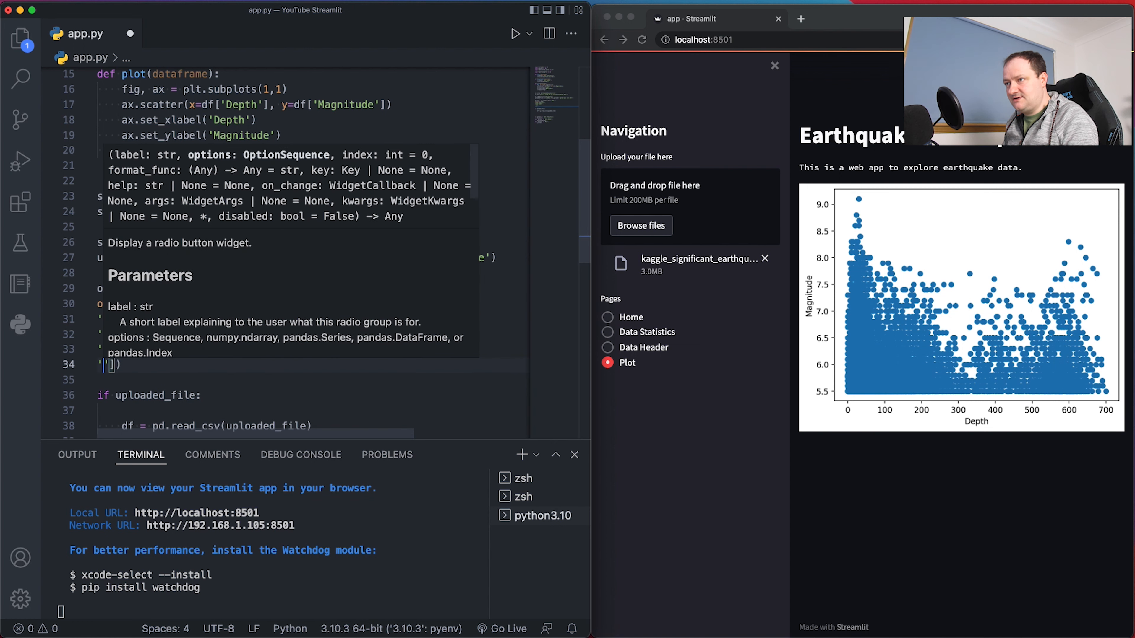
{"action": "type", "text": "Interactive Plot"}
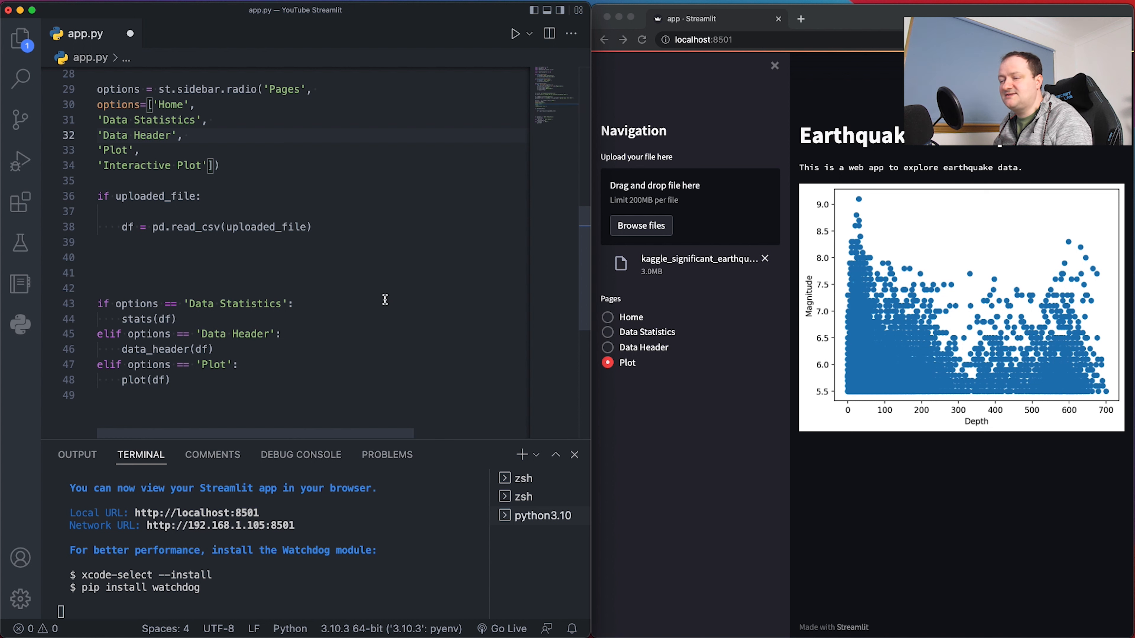
{"action": "mouse_move", "coordinate": [190, 382]}
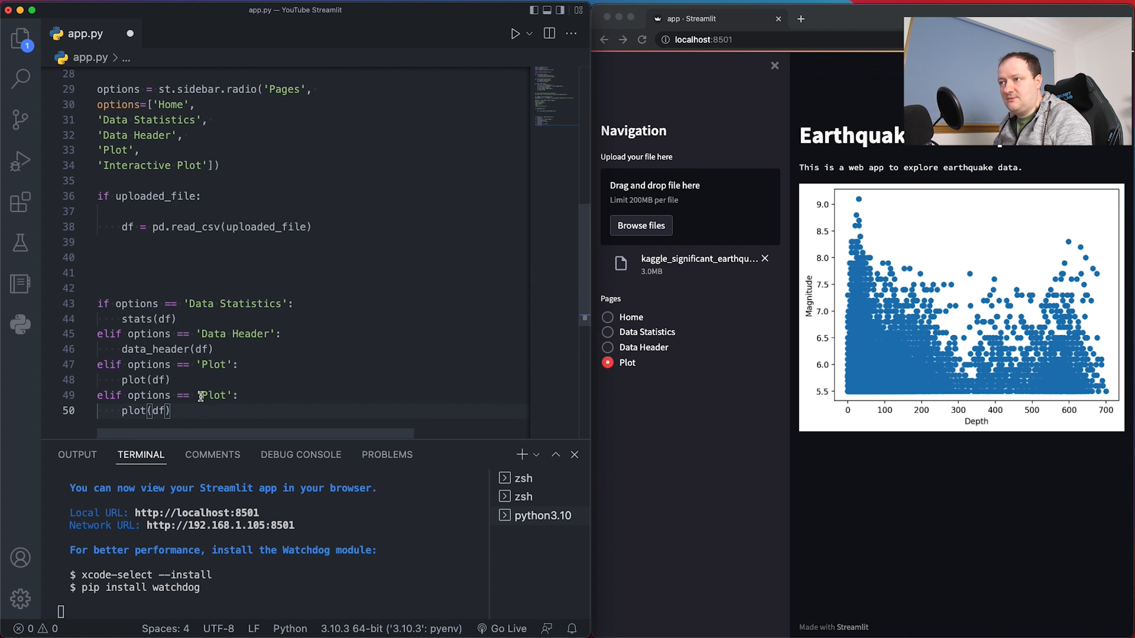
{"action": "type", "text": "Interactive"}
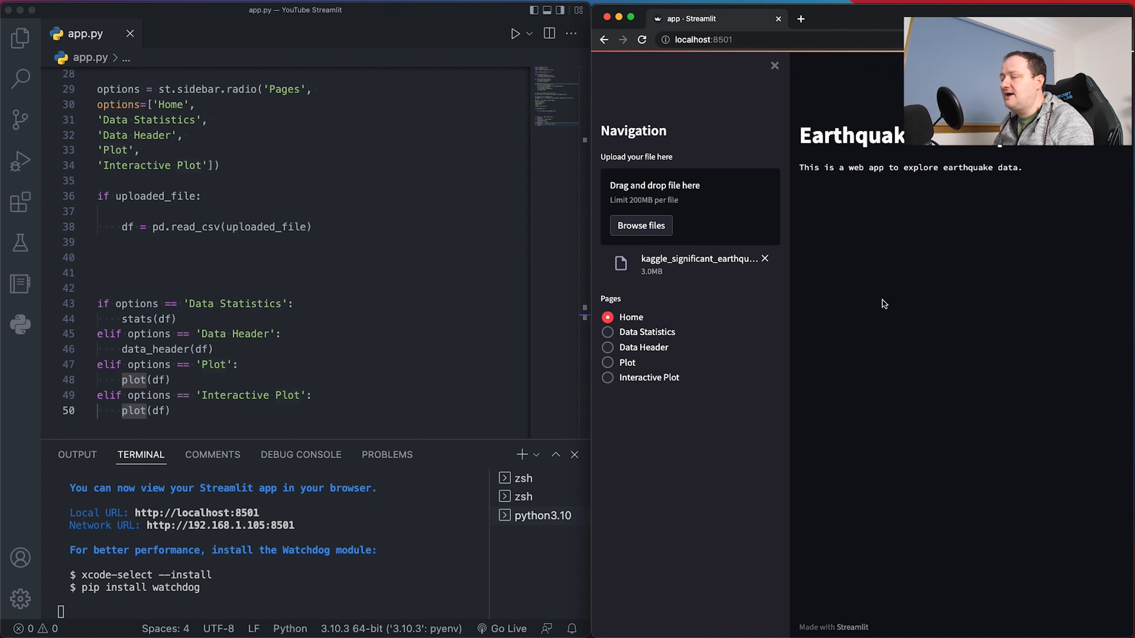
{"action": "mouse_move", "coordinate": [833, 337]}
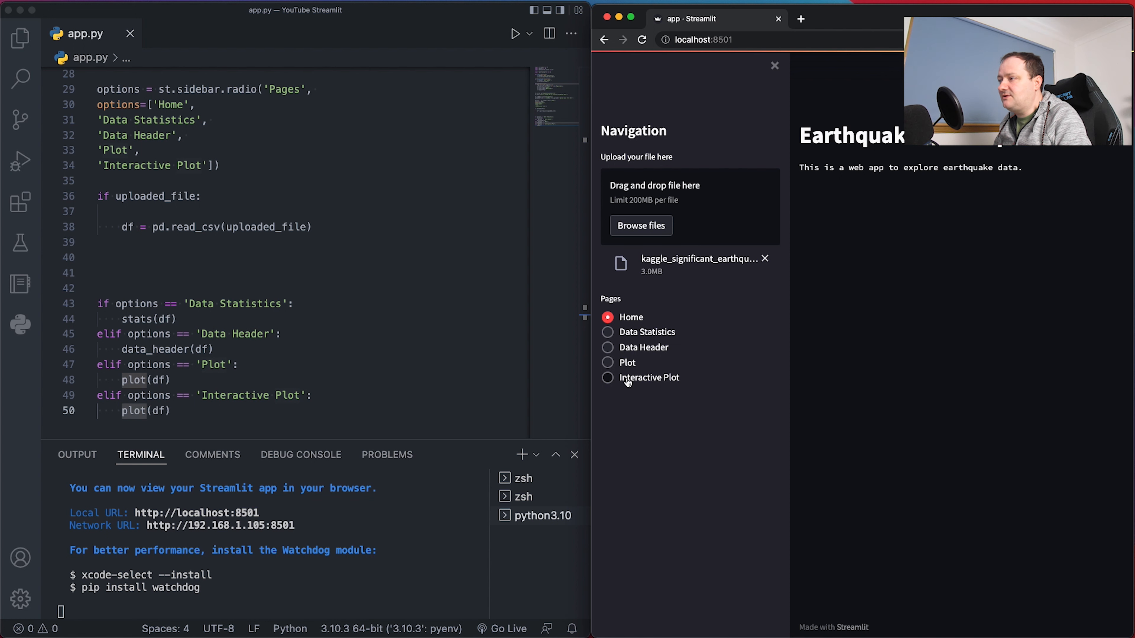
Select the new Interactive Plot page, which still shows the depth-versus-magnitude scatter
{"action": "left_click", "coordinate": [607, 378]}
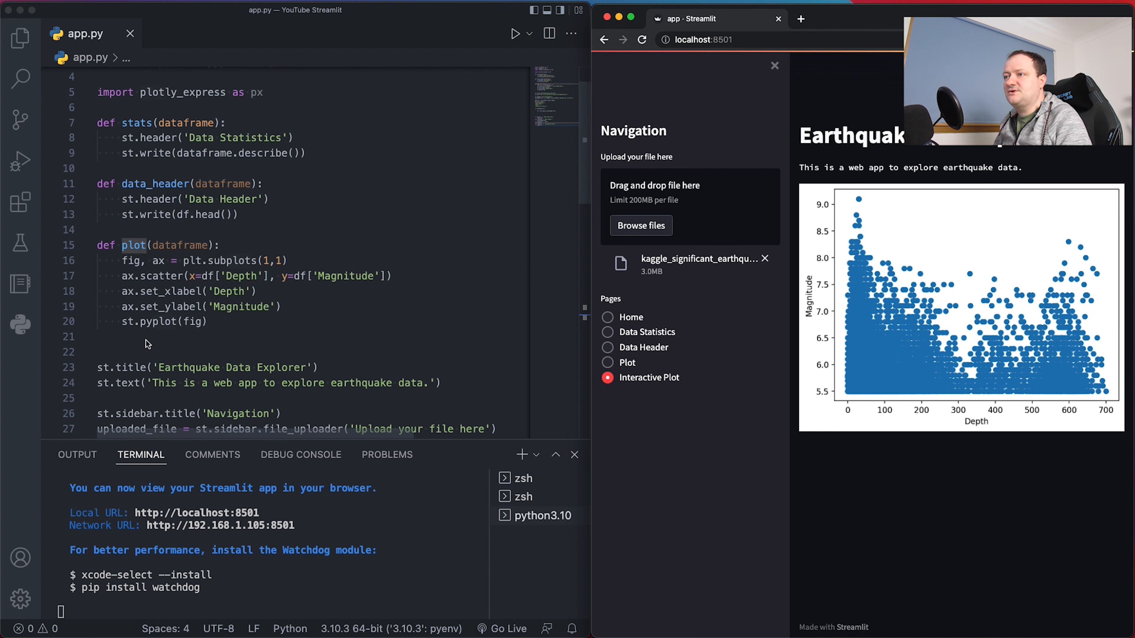
Define interactive_plot(dataframe) as a new function in app.py
{"action": "type", "text": "def intera"}
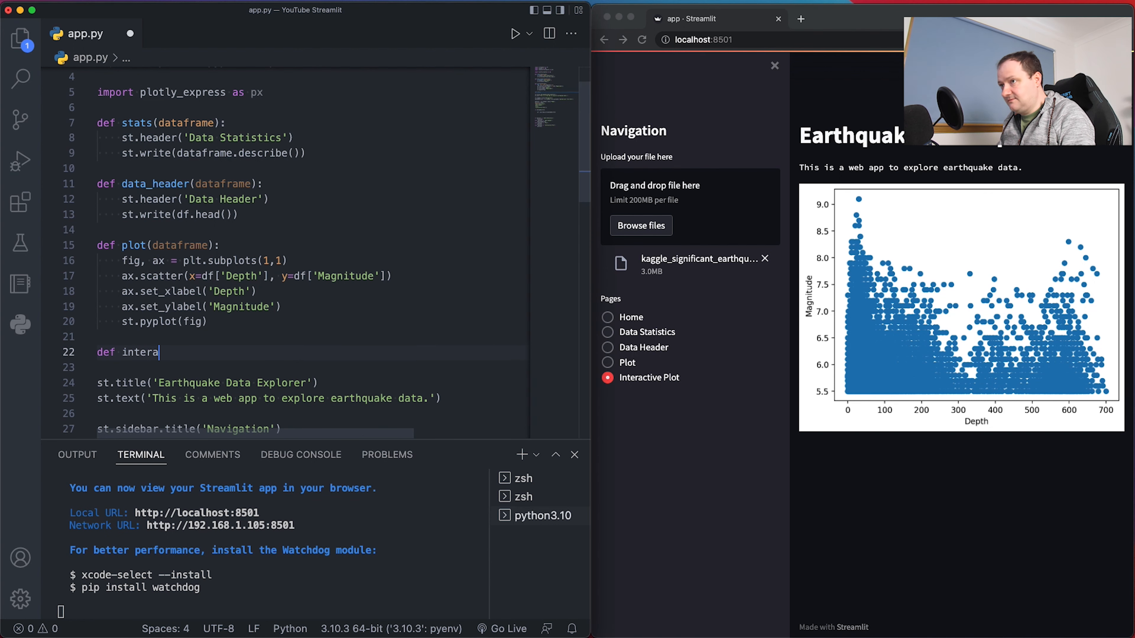
{"action": "type", "text": "ctive_pl"}
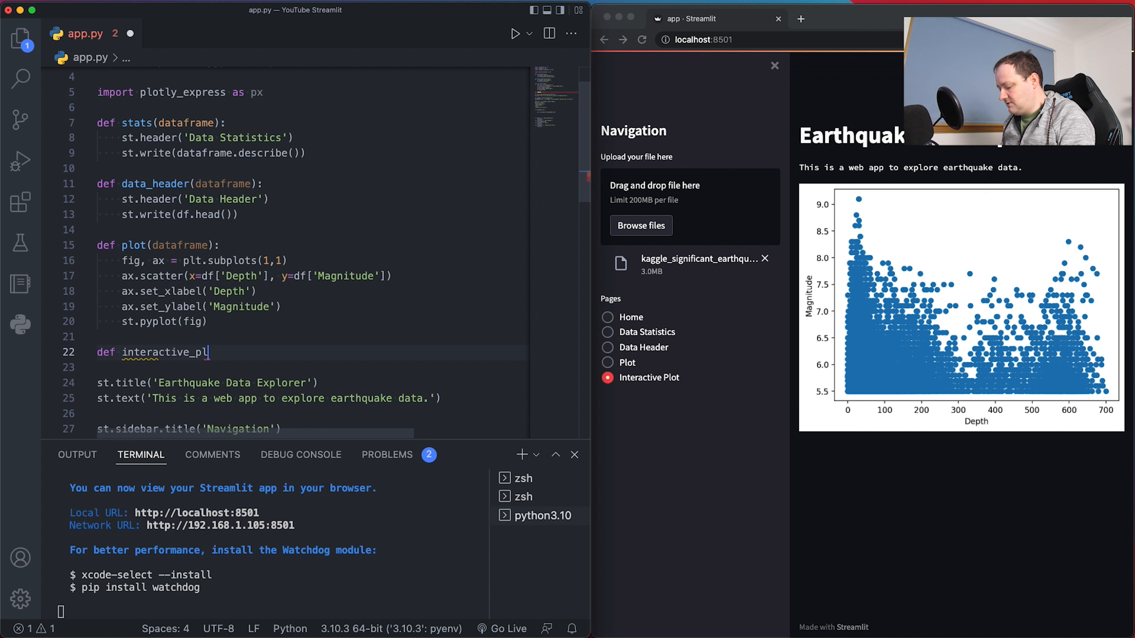
{"action": "type", "text": "ot(dataframe):"}
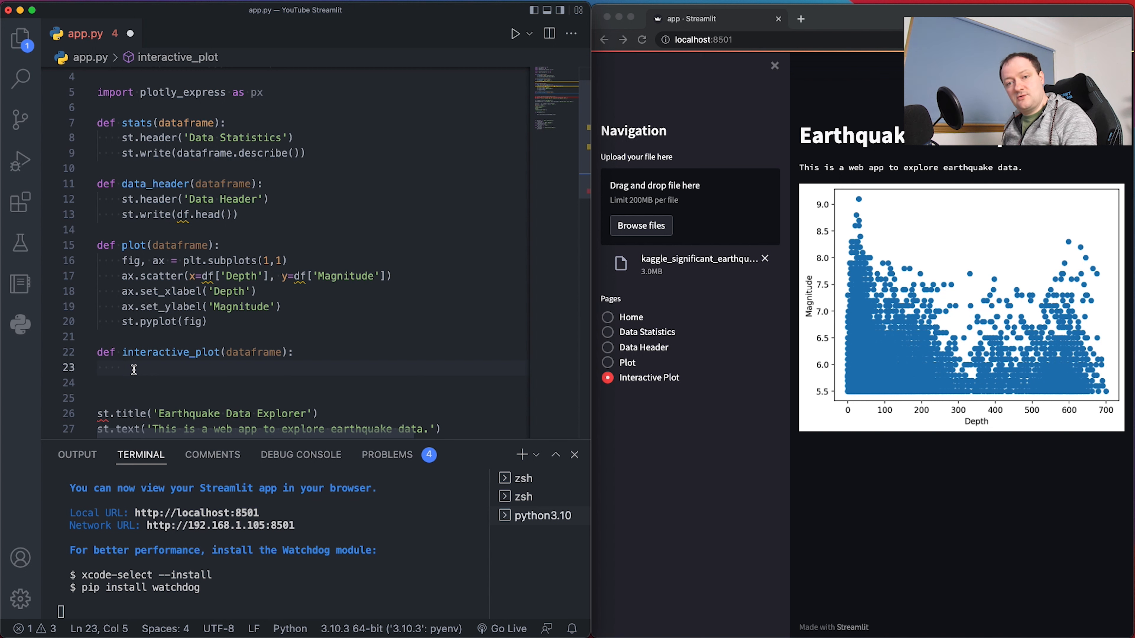
Add x_axis_val = st.selectbox('Select X-Axis Value', options=df.columns) and the matching Y-axis selectbox
{"action": "type", "text": "x_axis"}
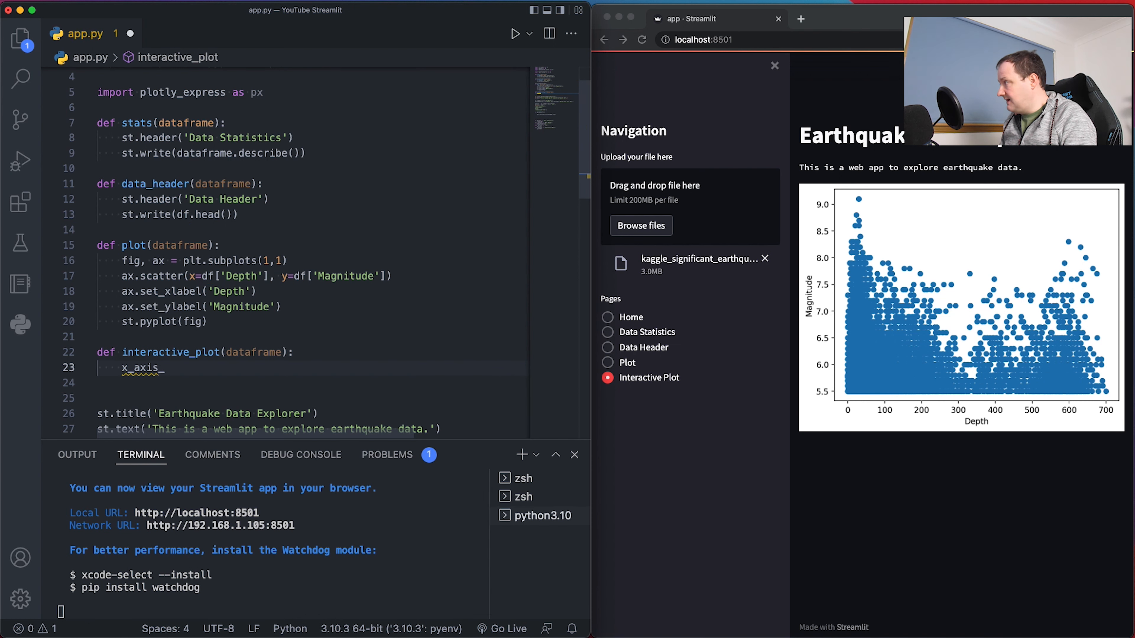
{"action": "type", "text": "_val ="}
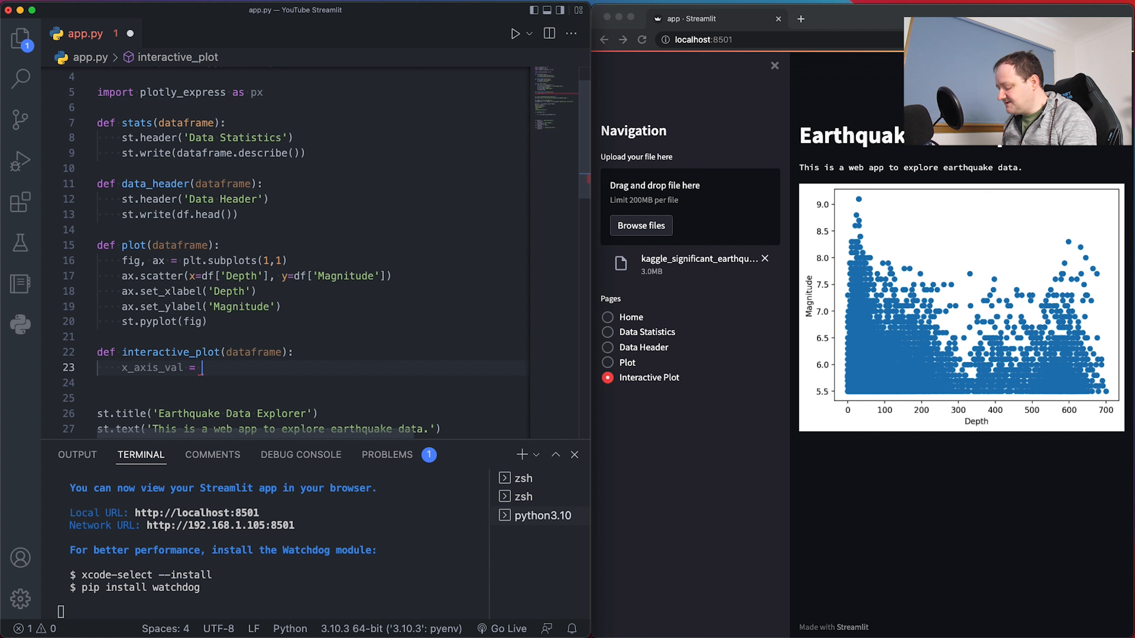
{"action": "type", "text": "st.s"}
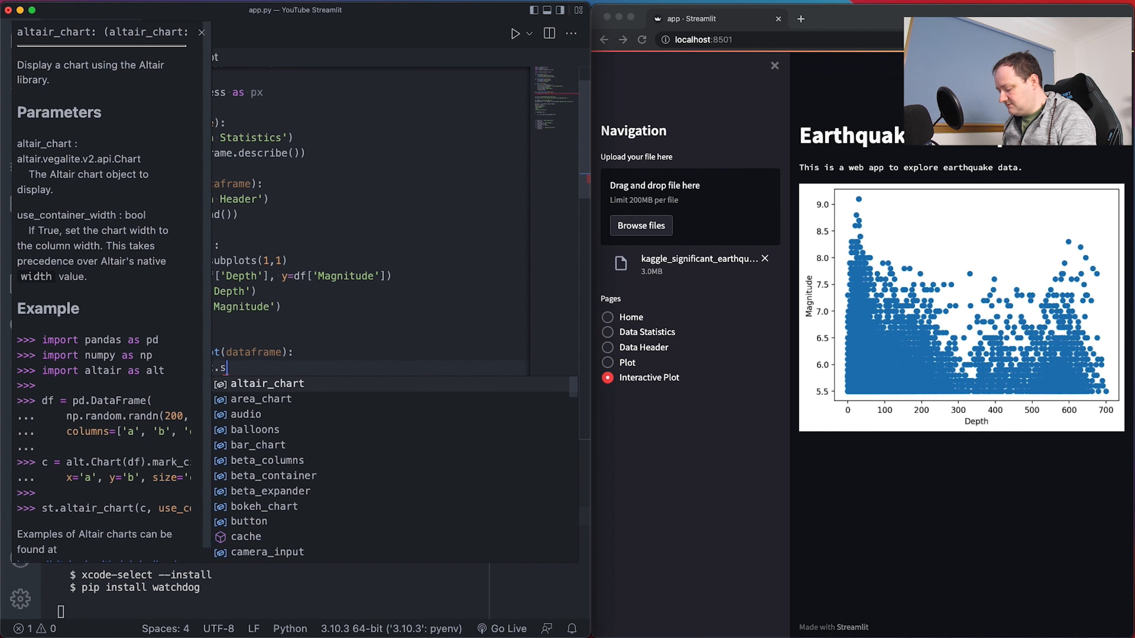
{"action": "type", "text": "electbox('"}
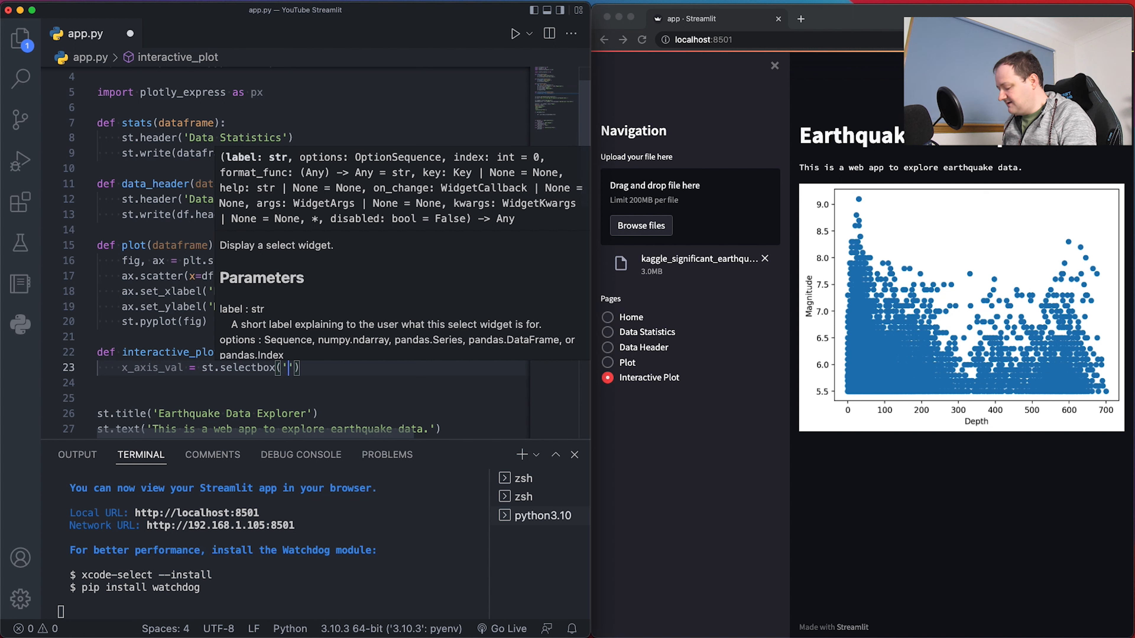
{"action": "type", "text": "Select X-Axis"}
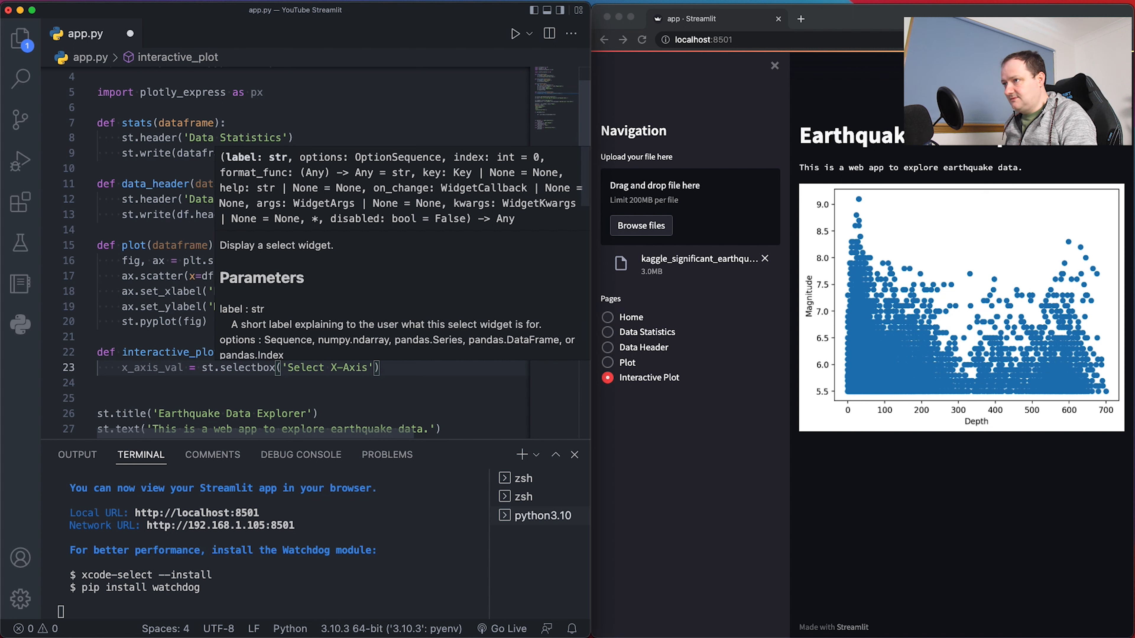
{"action": "type", "text": "Value"}
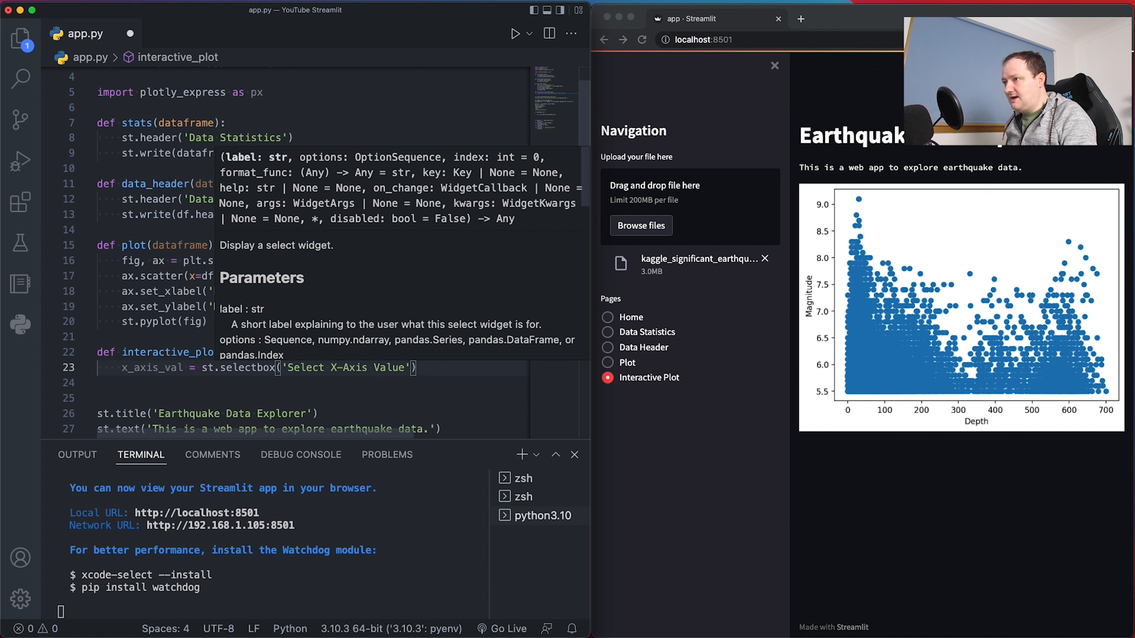
{"action": "type", "text": ","}
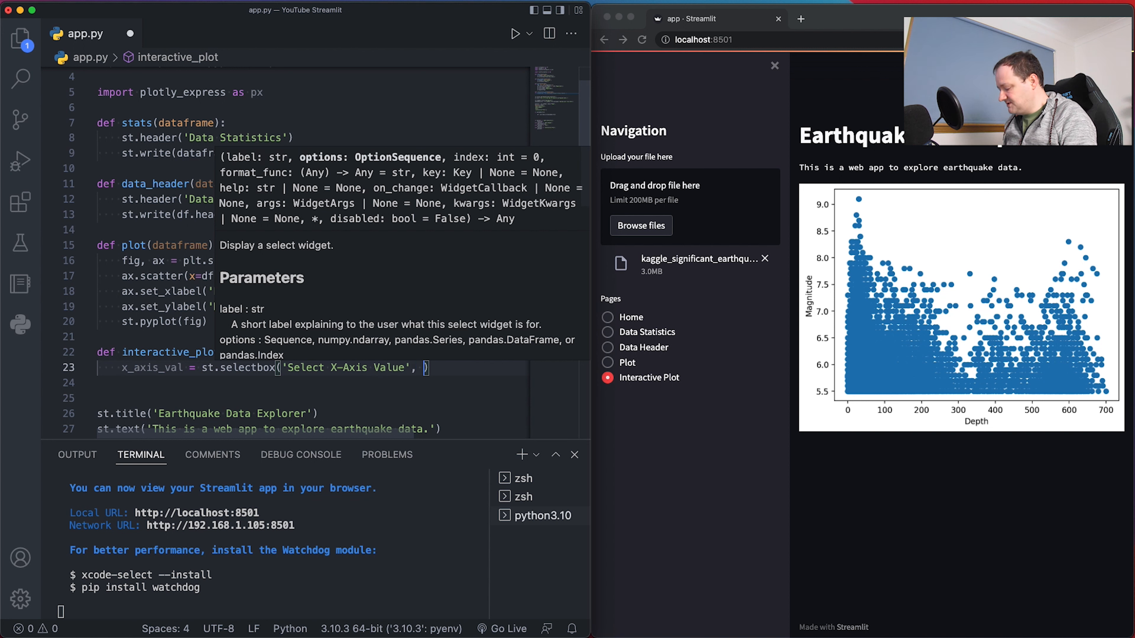
{"action": "type", "text": "options"}
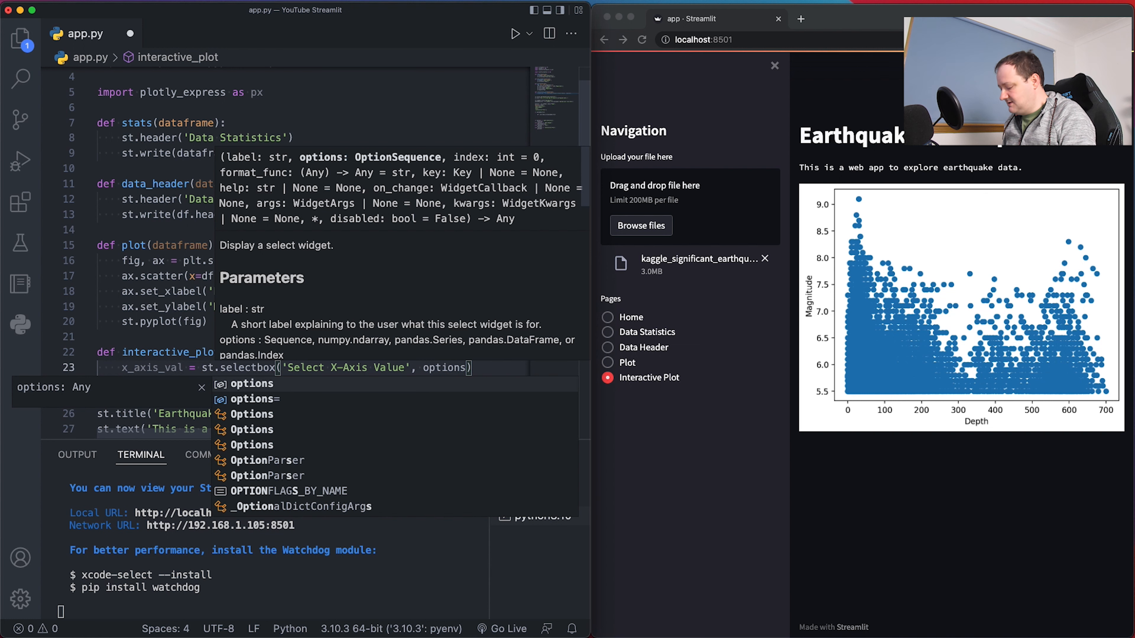
{"action": "type", "text": "df."}
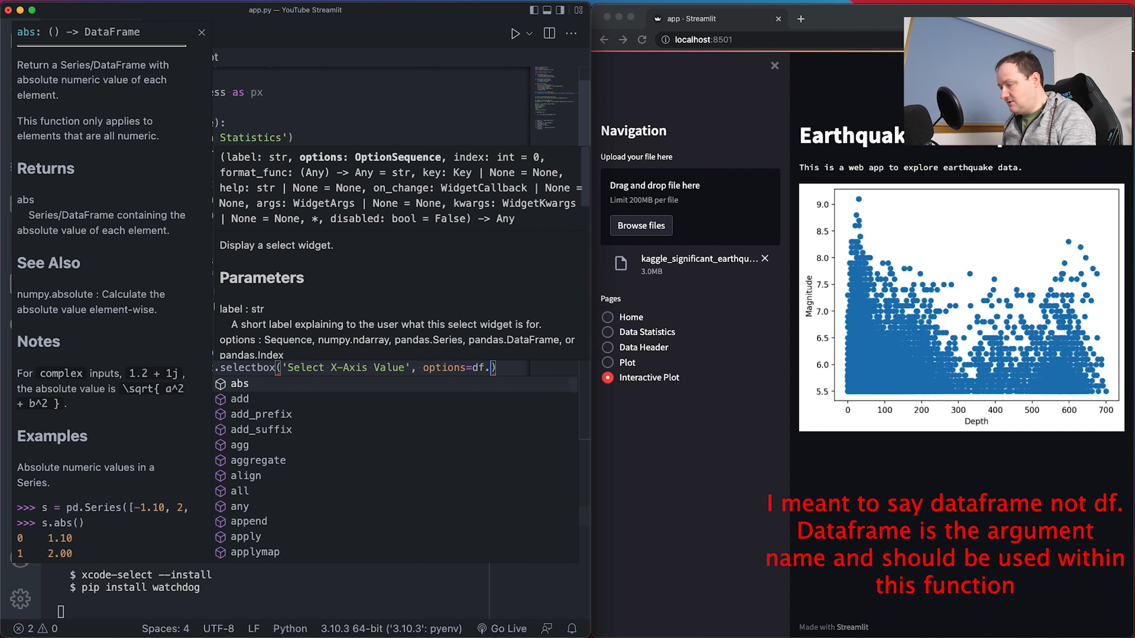
{"action": "type", "text": "columns"}
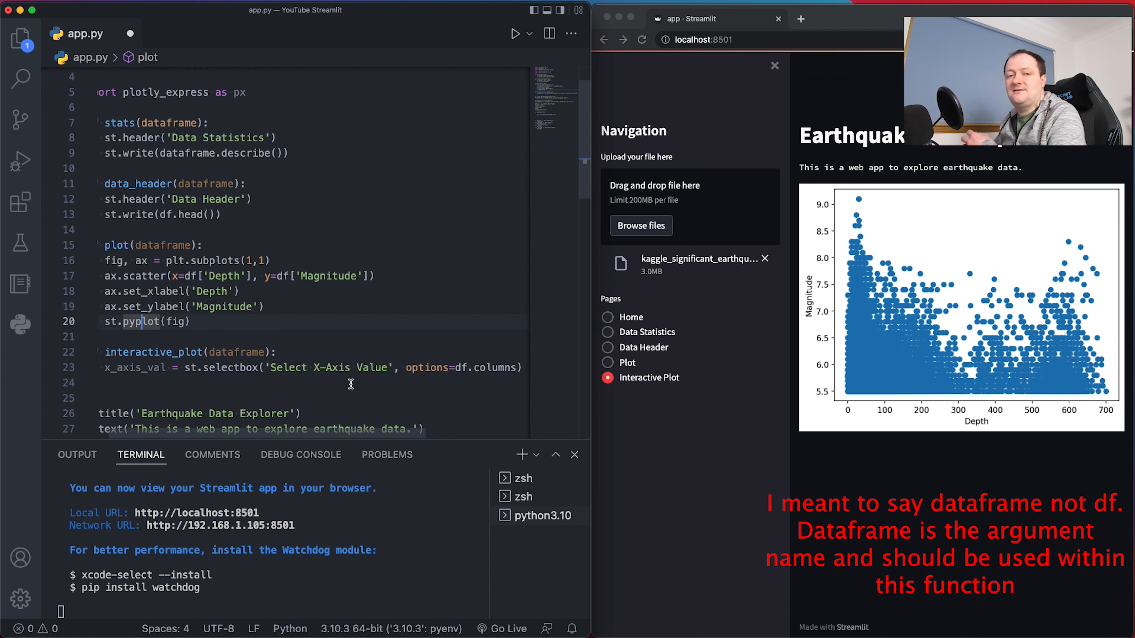
{"action": "mouse_move", "coordinate": [400, 369]}
{"action": "type", "text": "y_axis_val = st.selectbox('Select Y-Axis Value', options=df.column"}
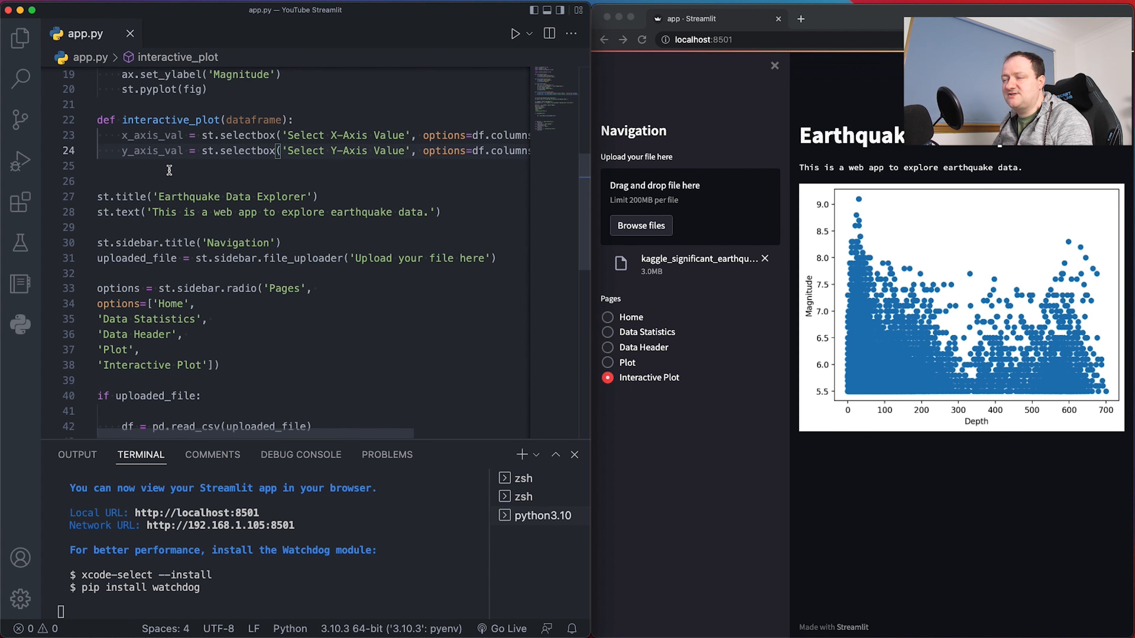
{"action": "scroll", "scroll_direction": "down", "scroll_amount": 3}
{"action": "type", "text": "interactive_plot(df)"}
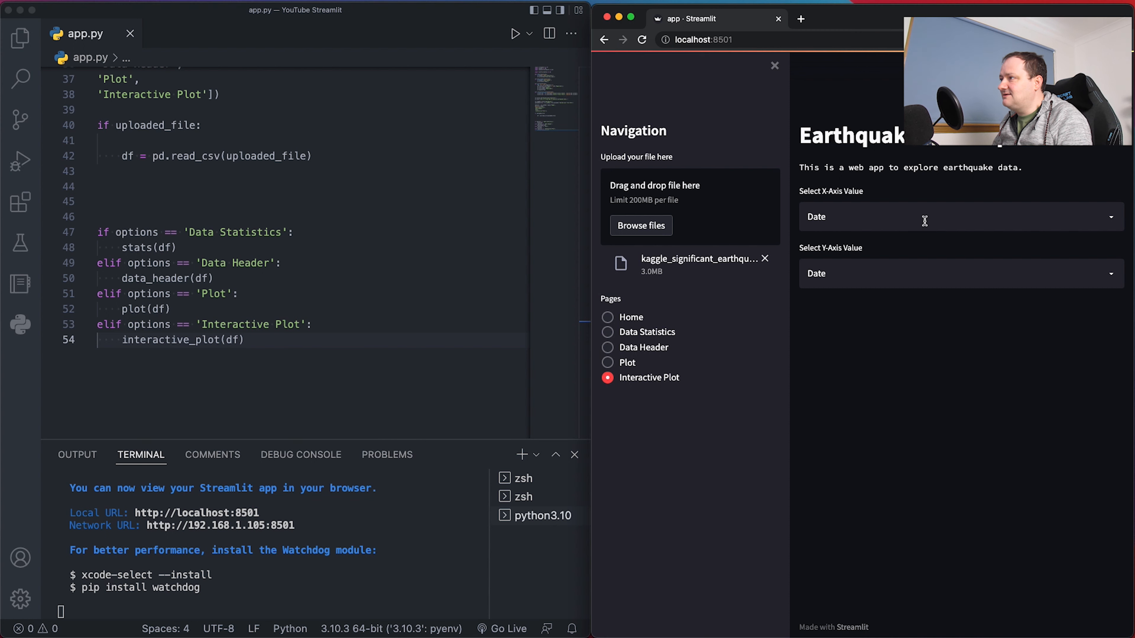
Check the X-Axis selectbox lists dataset columns such as Magnitude Type and Root Mean Square
{"action": "left_click", "coordinate": [960, 217]}
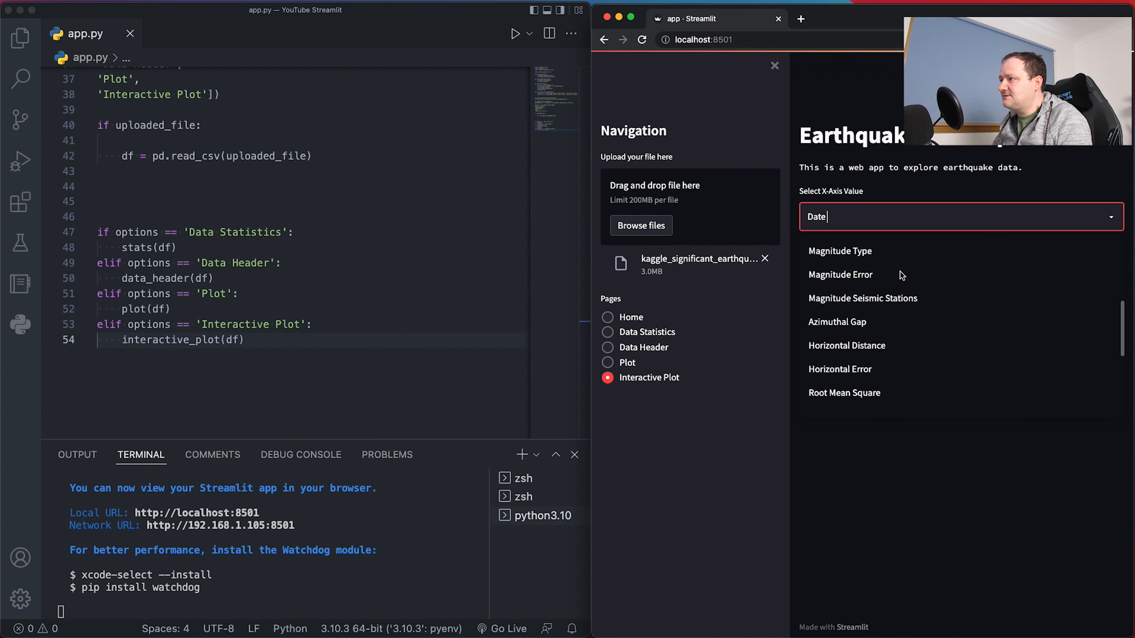
{"action": "left_click", "coordinate": [961, 273]}
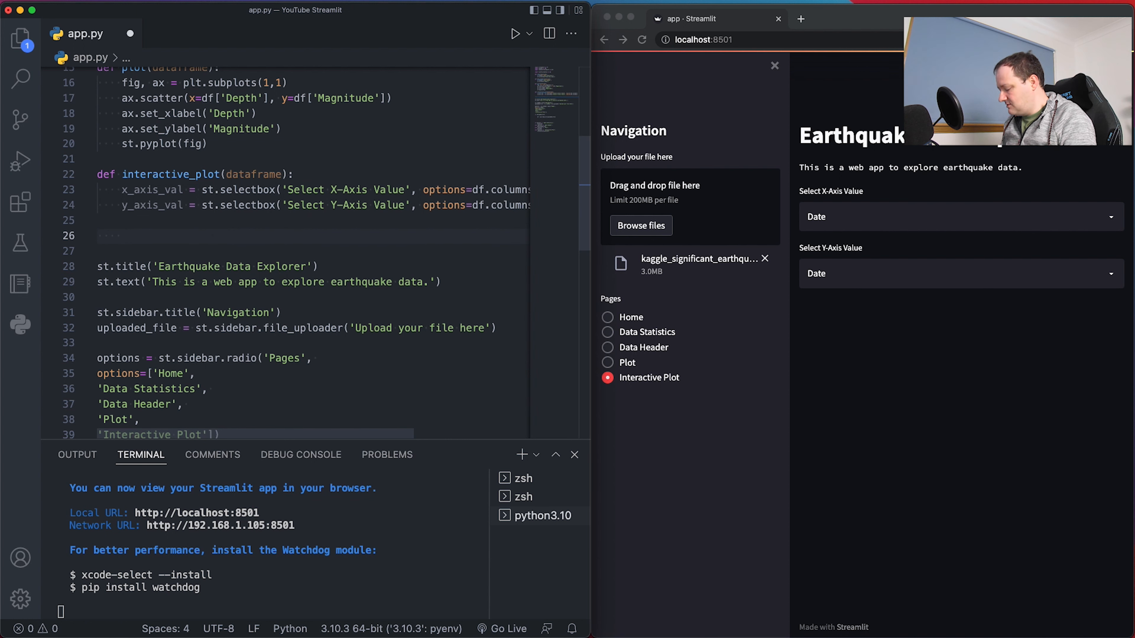
Write plot = px.scatter(dataframe, x=x_axis_val, y=y_axis_val) and st.plotly_chart(plot)
{"action": "type", "text": "plot ="}
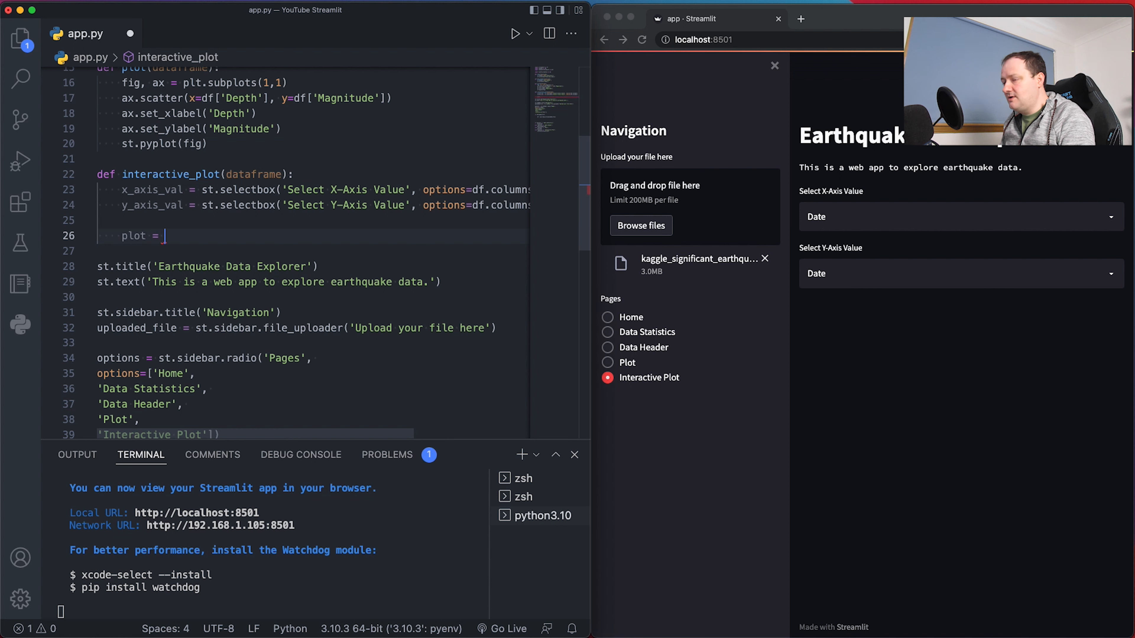
{"action": "type", "text": "px.scatter(d"}
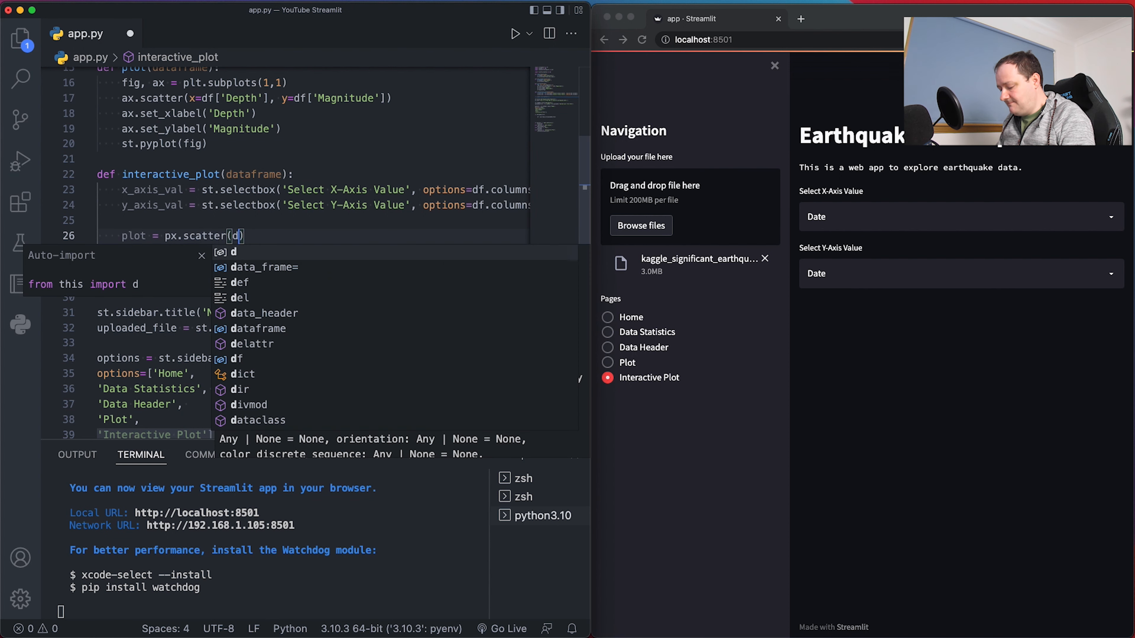
{"action": "type", "text": "ataframe, x"}
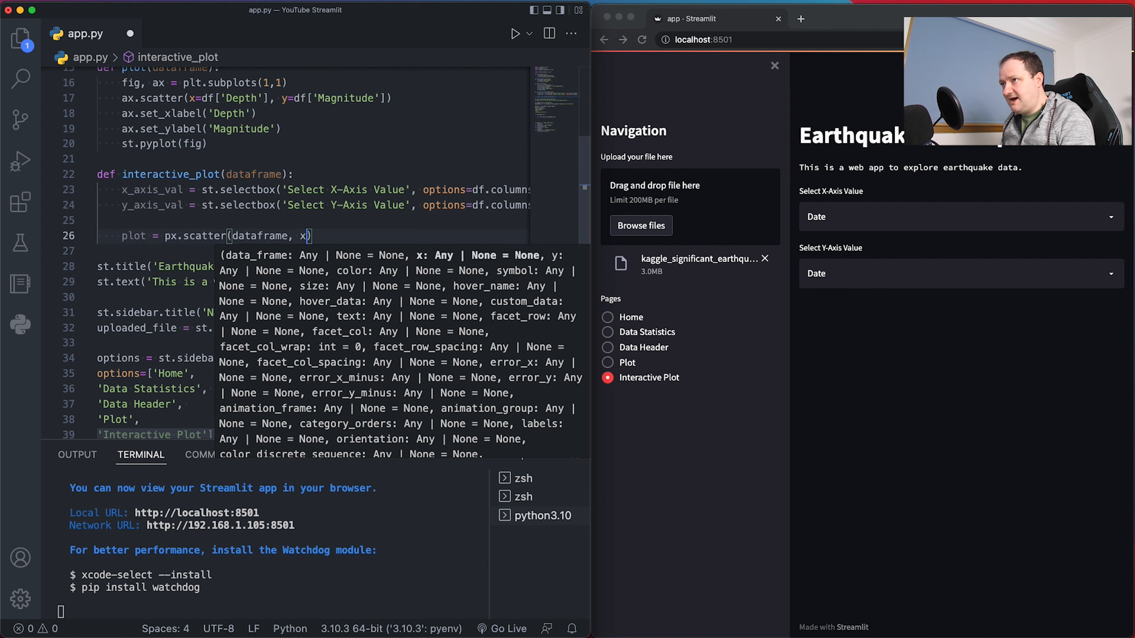
{"action": "type", "text": "="}
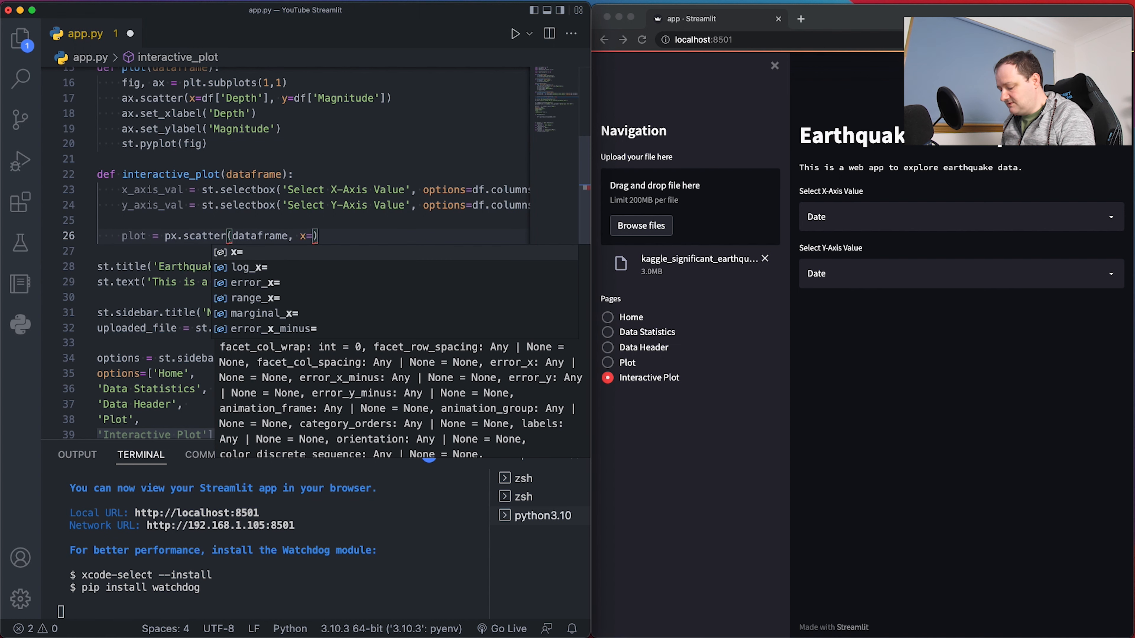
{"action": "type", "text": "_axis_val"}
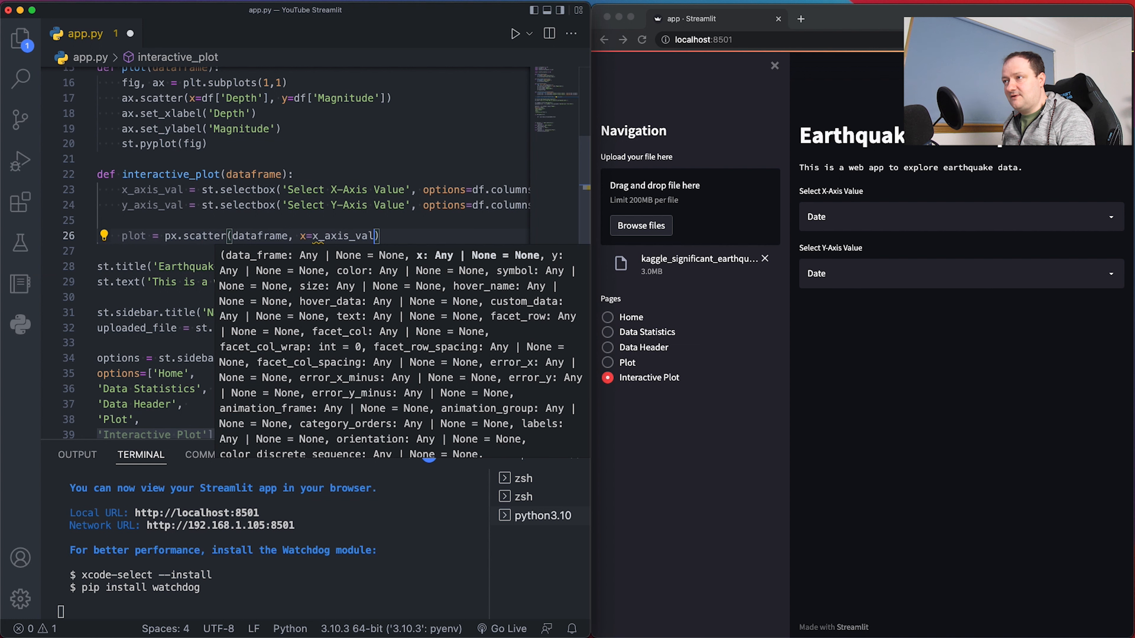
{"action": "type", "text": ","}
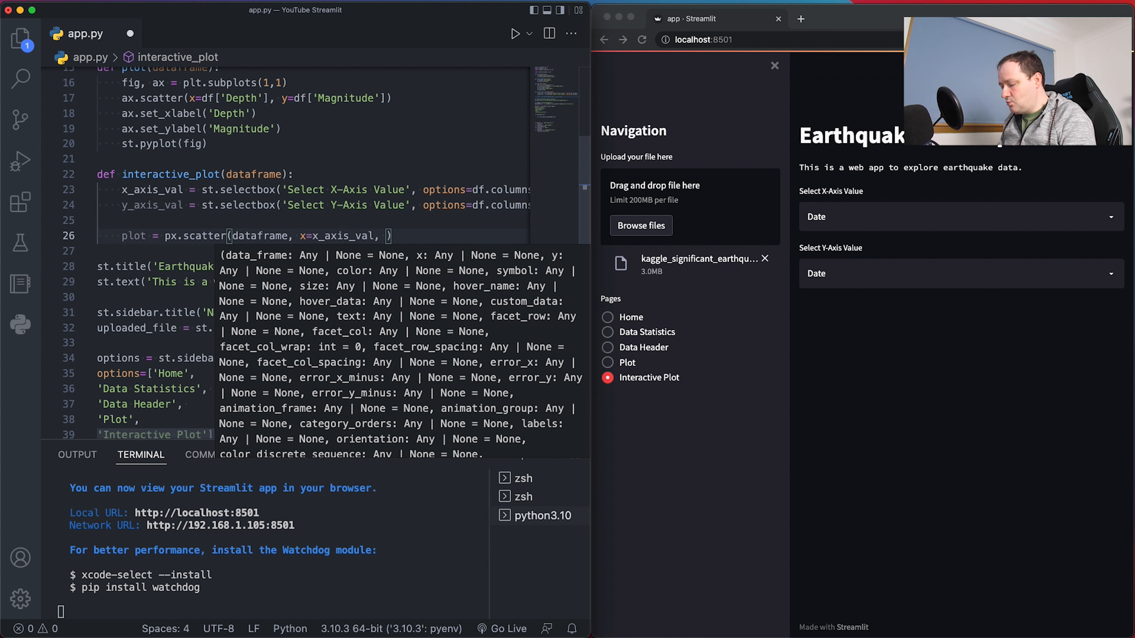
{"action": "type", "text": "y=y_axis_val"}
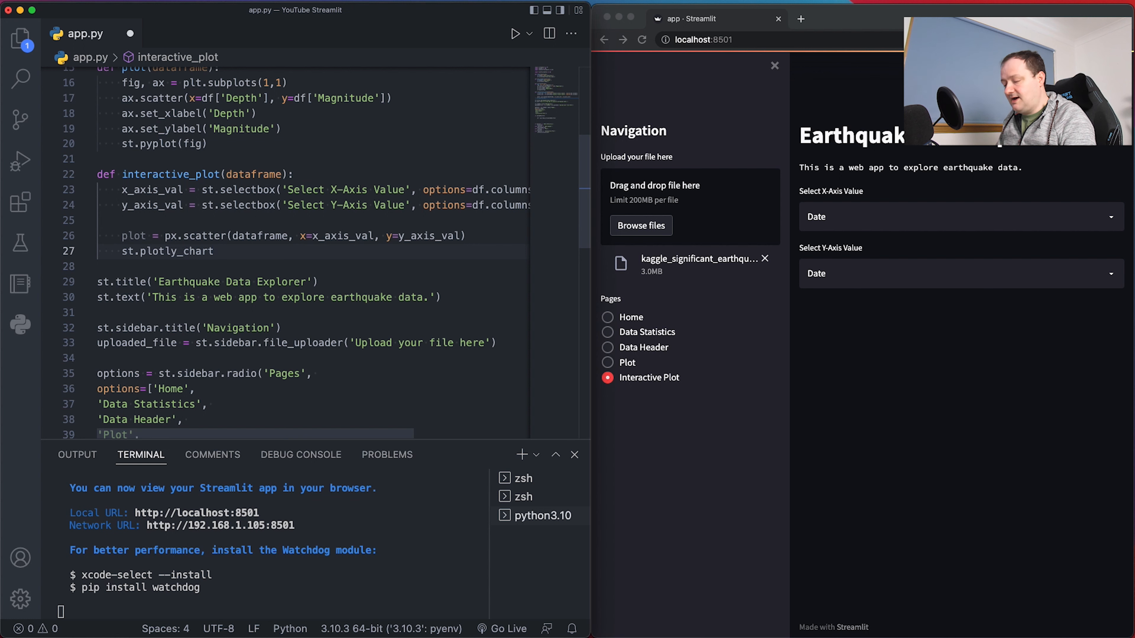
{"action": "type", "text": "(plot"}
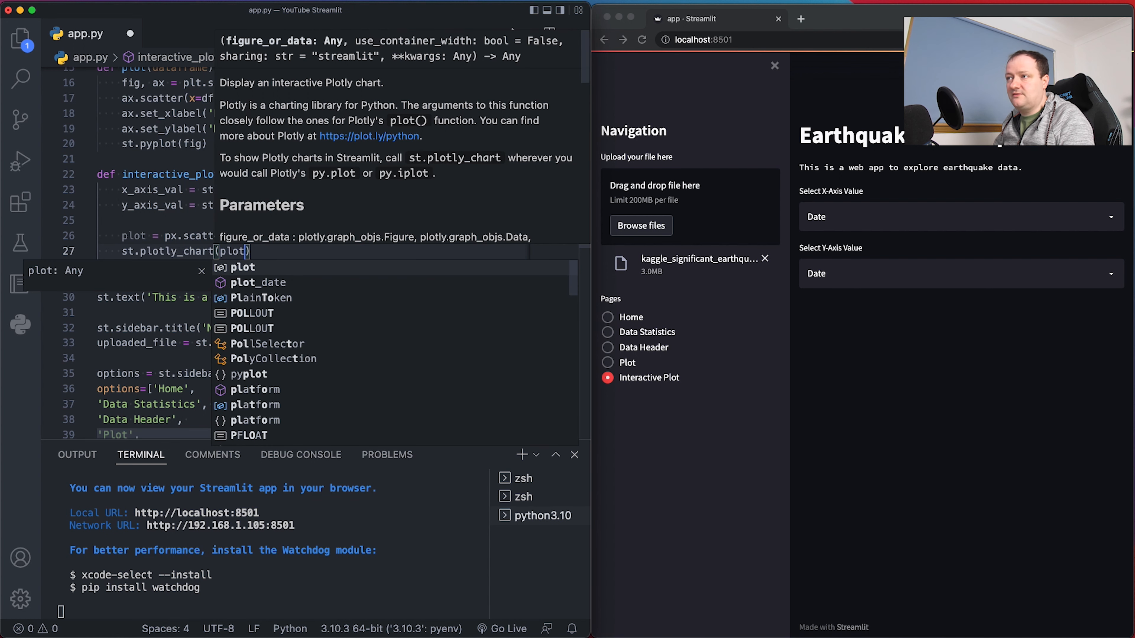
Rerun the app so the Interactive Plot page renders the Plotly scatter, initially Date against Date
{"action": "left_click", "coordinate": [137, 235]}
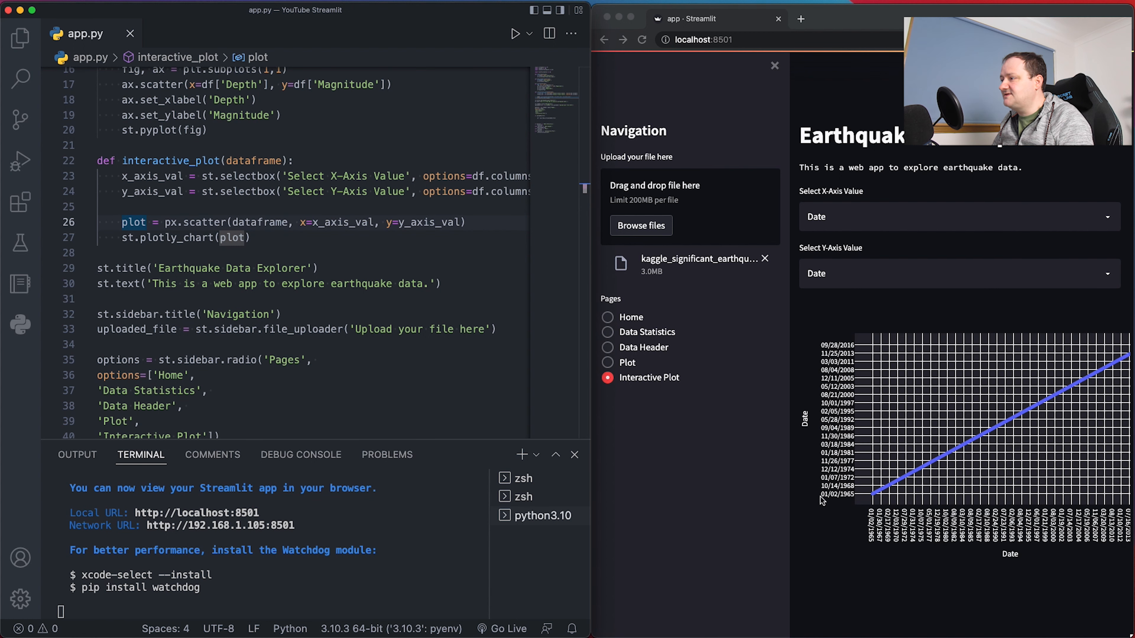
{"action": "mouse_move", "coordinate": [1083, 571]}
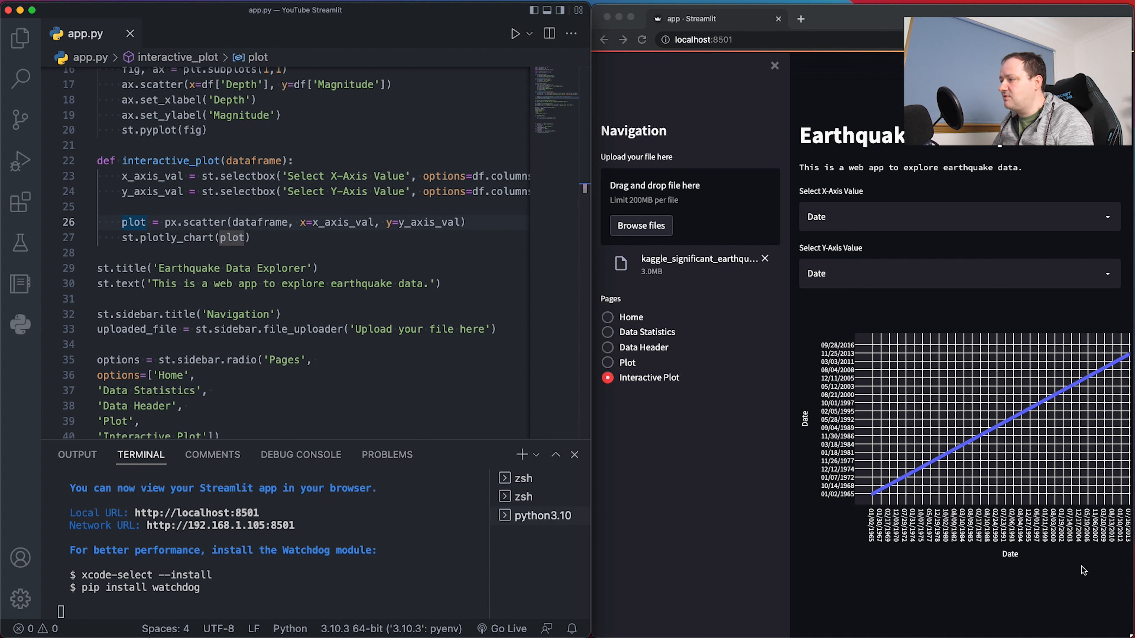
{"action": "mouse_move", "coordinate": [868, 336]}
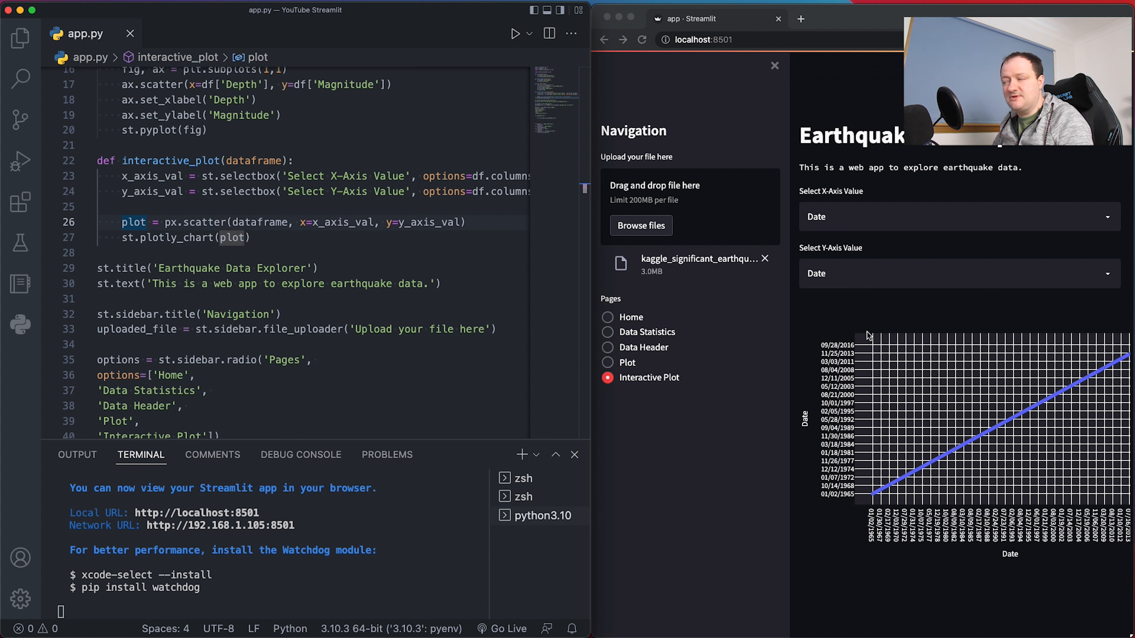
{"action": "mouse_move", "coordinate": [866, 297]}
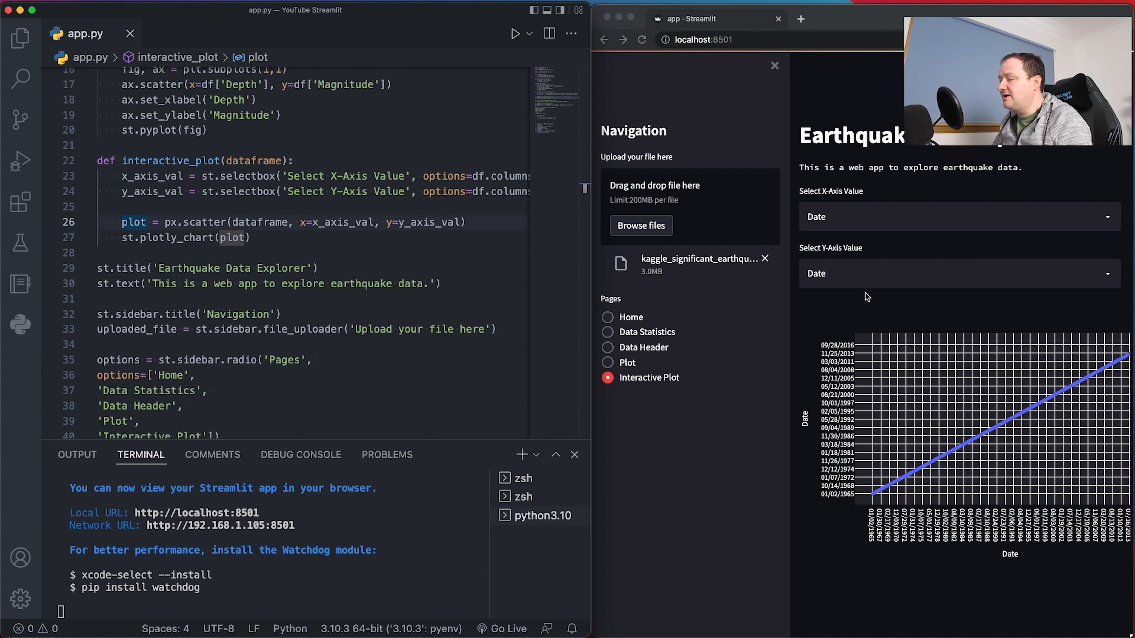
{"action": "mouse_move", "coordinate": [880, 501]}
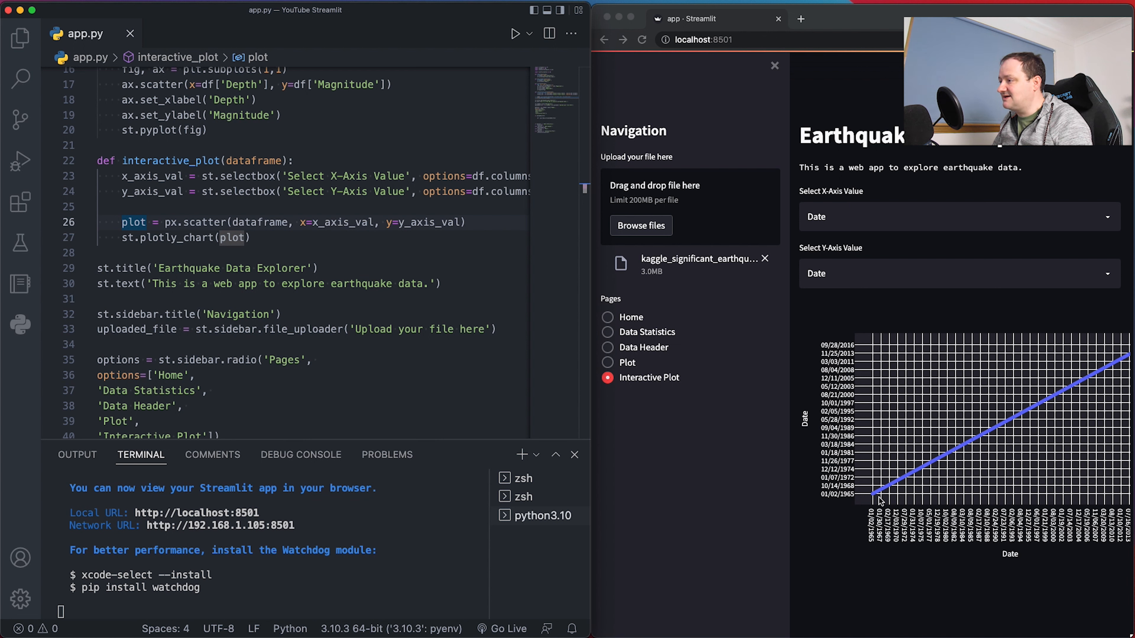
{"action": "mouse_move", "coordinate": [794, 508]}
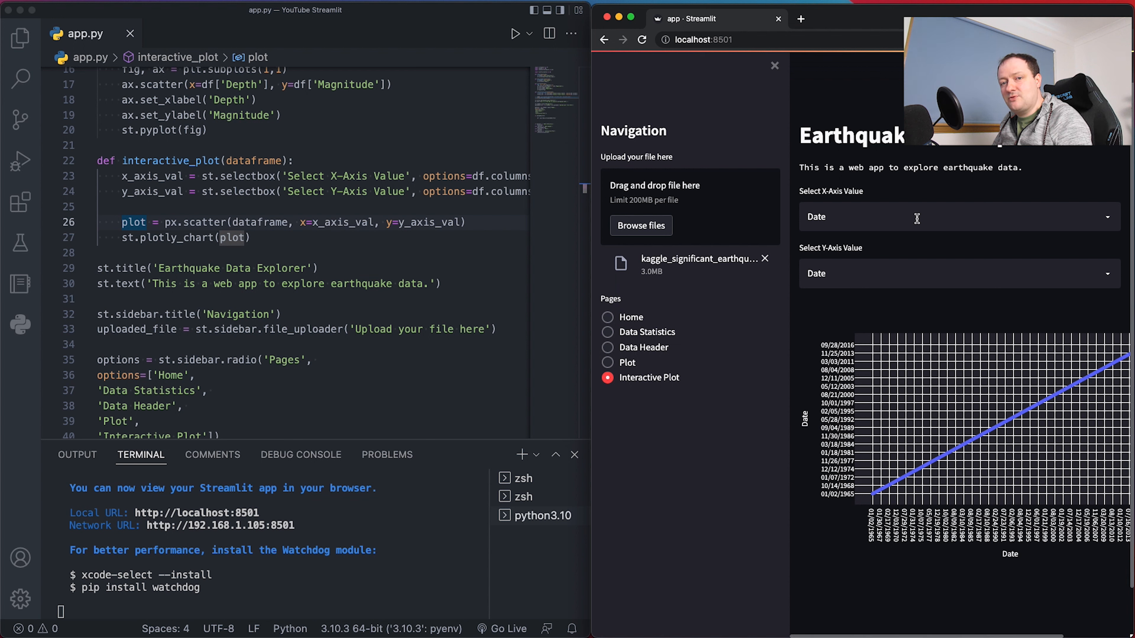
Choose Depth for X and Magnitude for Y to draw the scatter, then go to the Plot page
{"action": "left_click", "coordinate": [955, 216]}
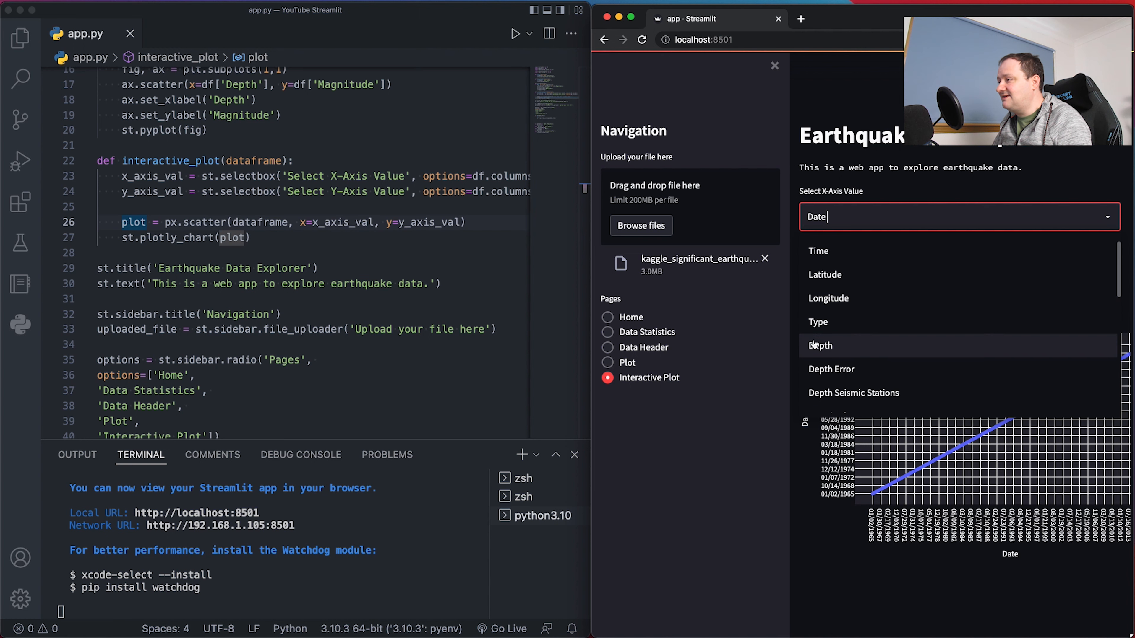
{"action": "left_click", "coordinate": [821, 345]}
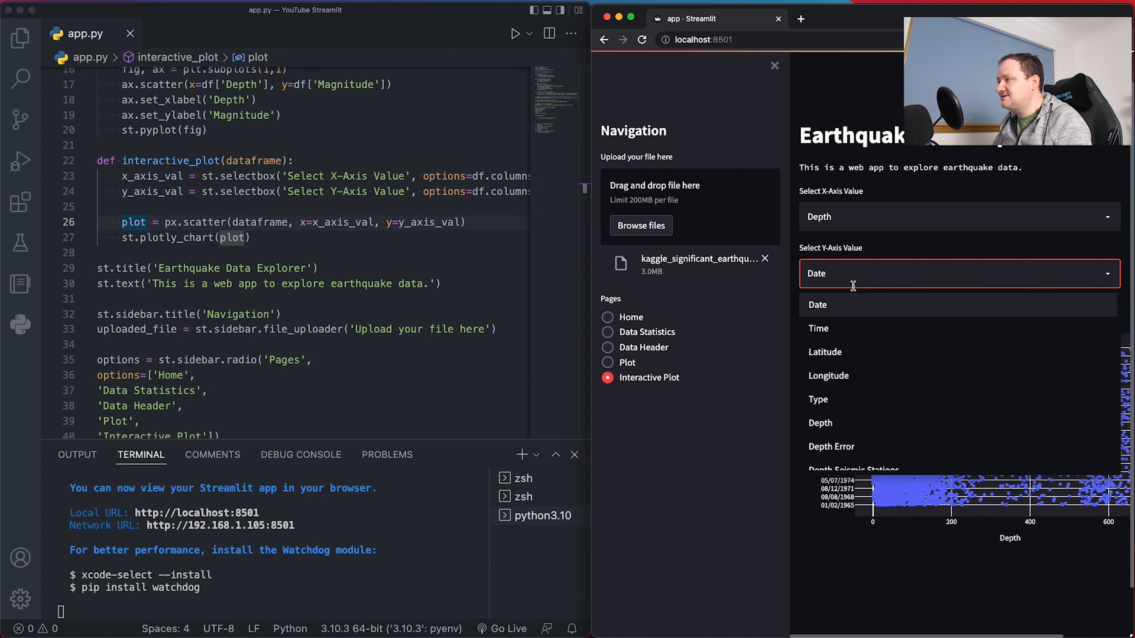
{"action": "mouse_move", "coordinate": [862, 376]}
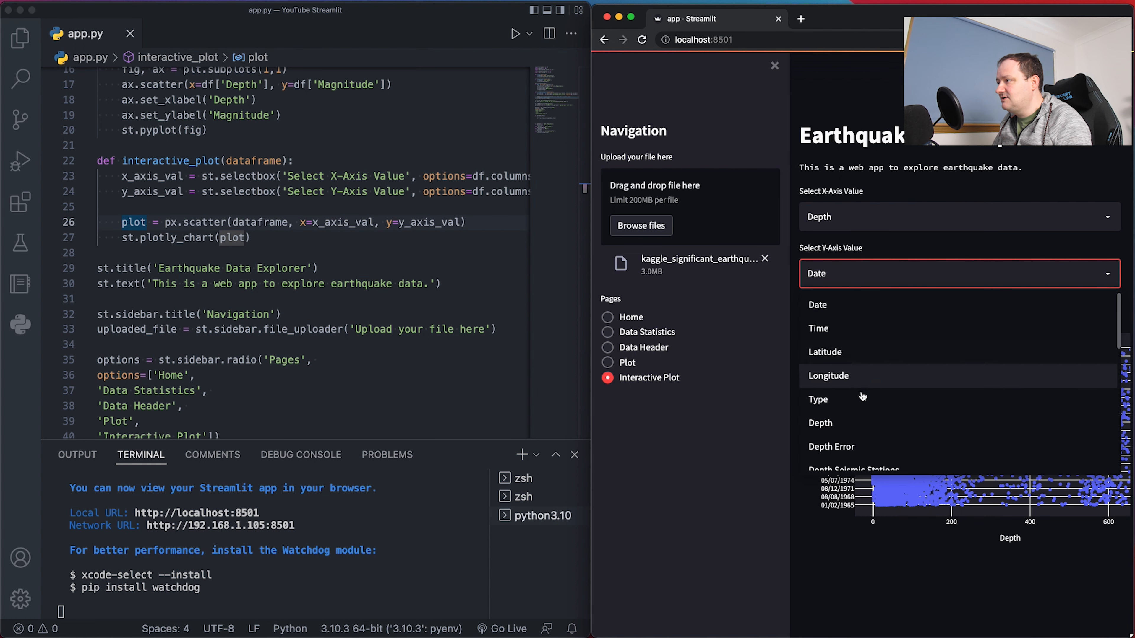
{"action": "scroll", "scroll_direction": "down", "scroll_amount": 3}
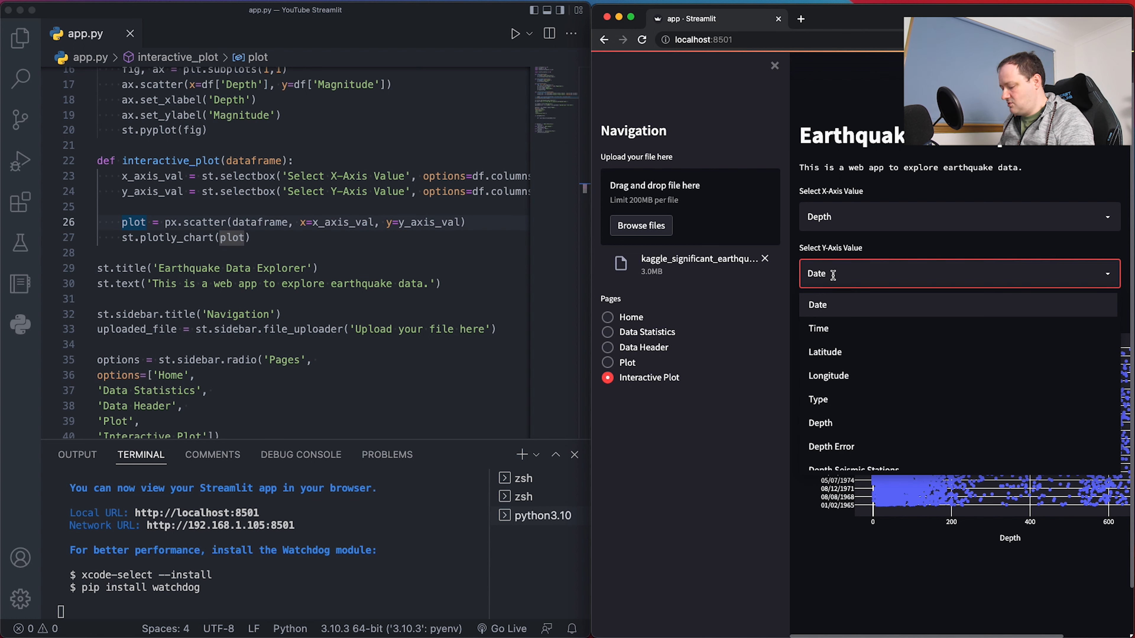
{"action": "type", "text": "ma"}
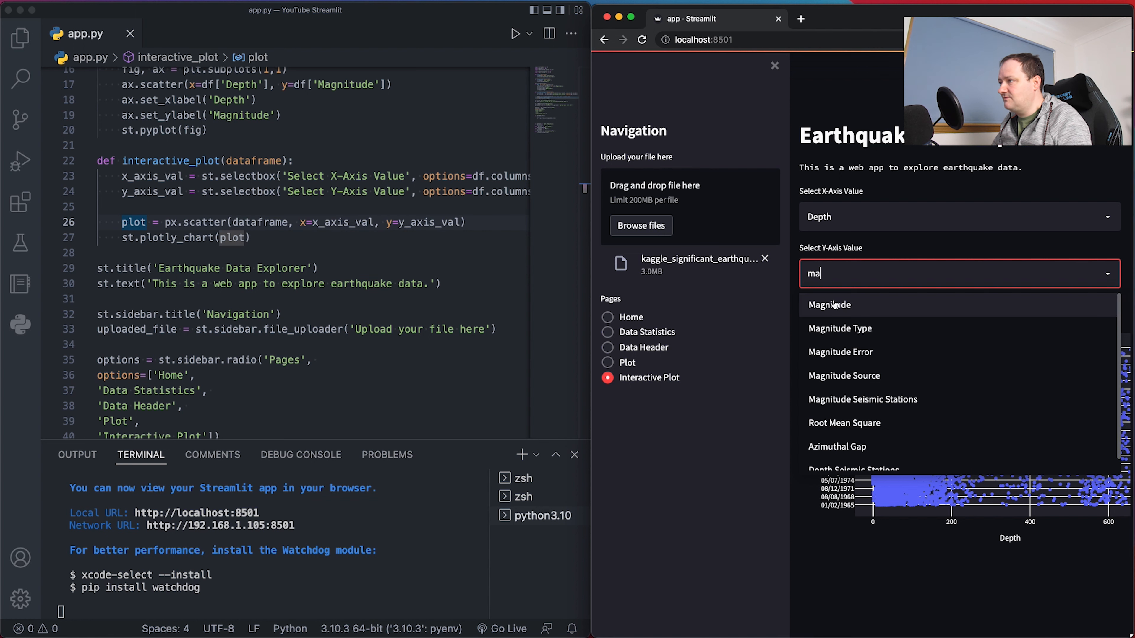
{"action": "left_click", "coordinate": [830, 305]}
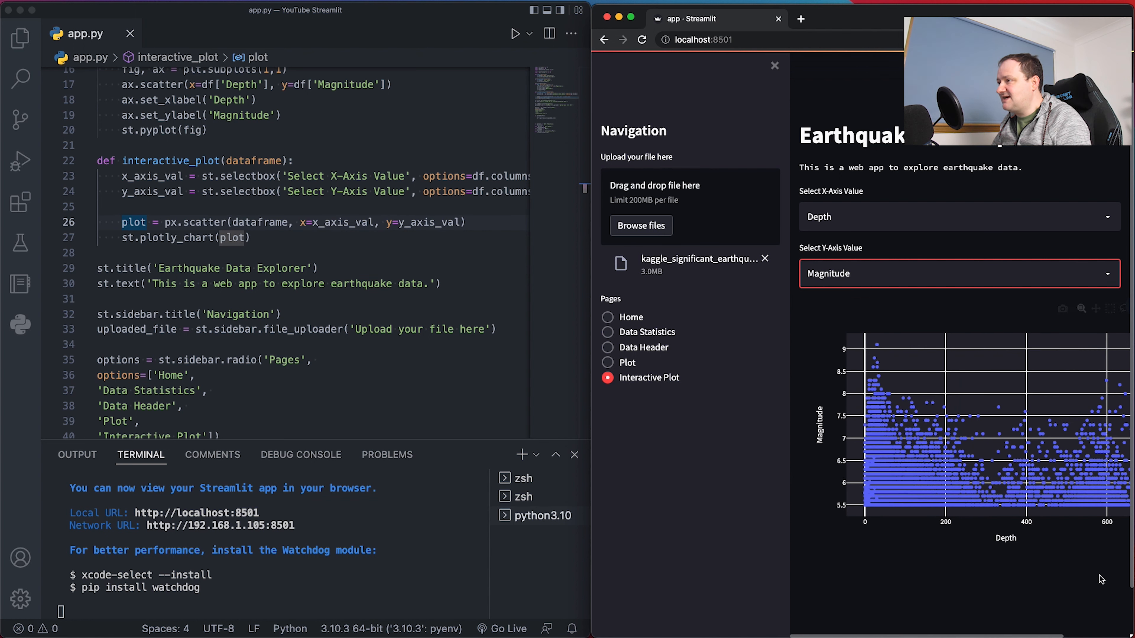
{"action": "left_click", "coordinate": [609, 362]}
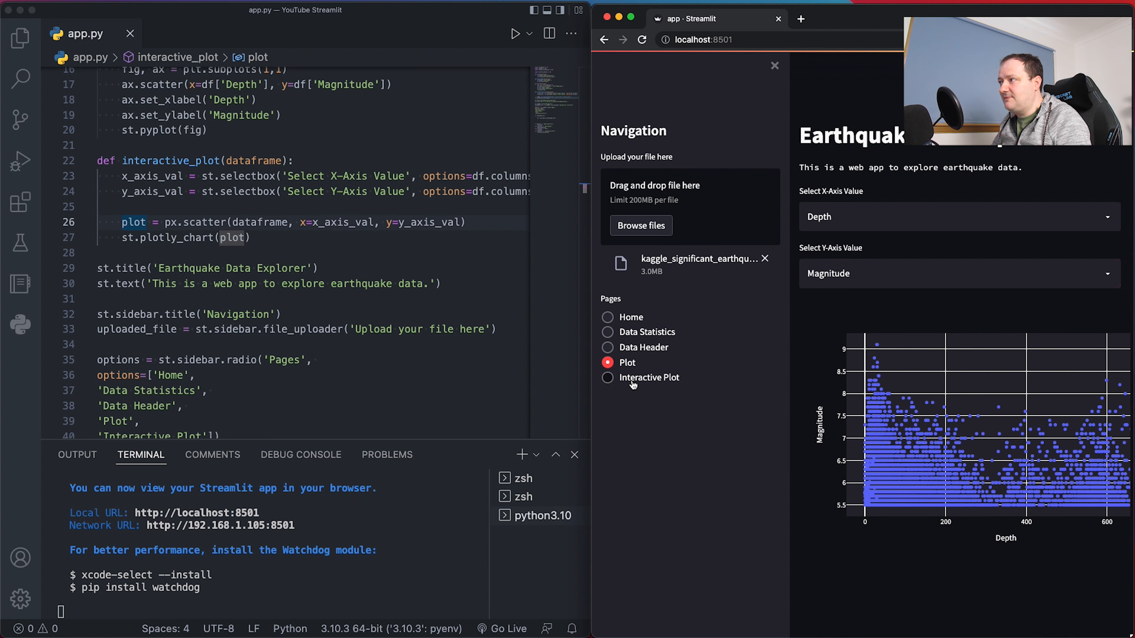
Return to Interactive Plot and reselect Depth on the x-axis and Magnitude on the y-axis
{"action": "left_click", "coordinate": [608, 377]}
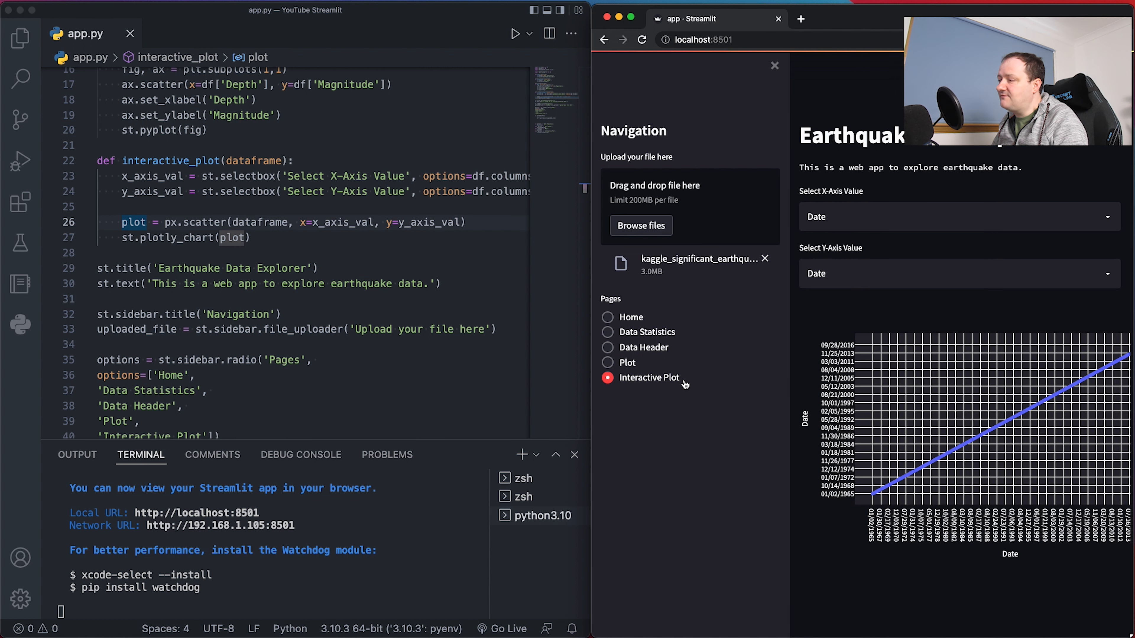
{"action": "mouse_move", "coordinate": [861, 219]}
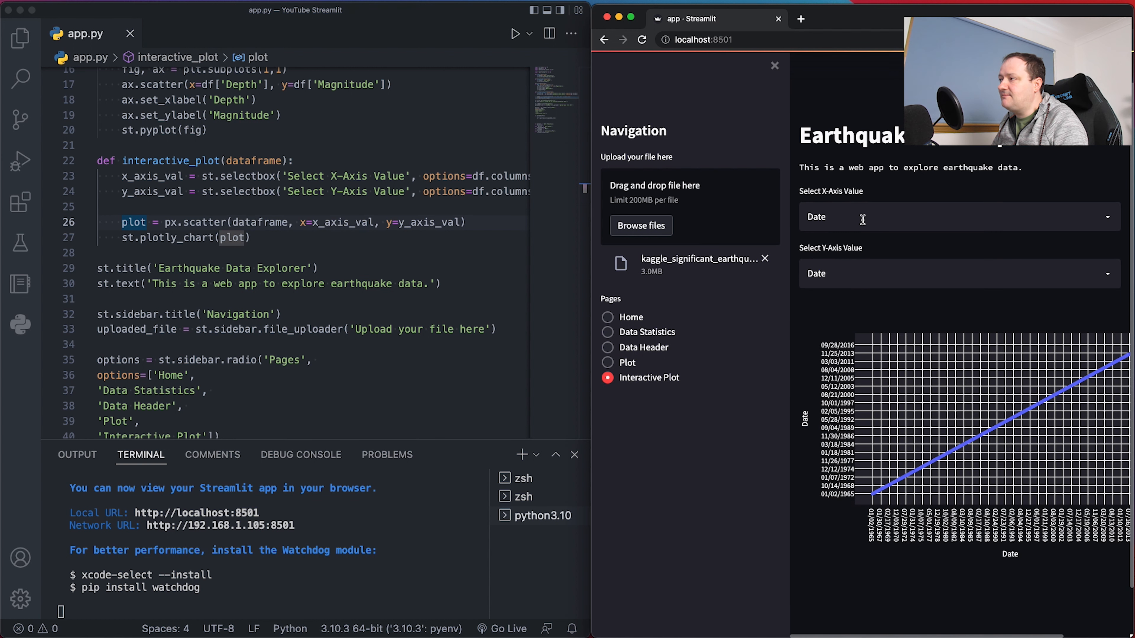
{"action": "left_click", "coordinate": [957, 216]}
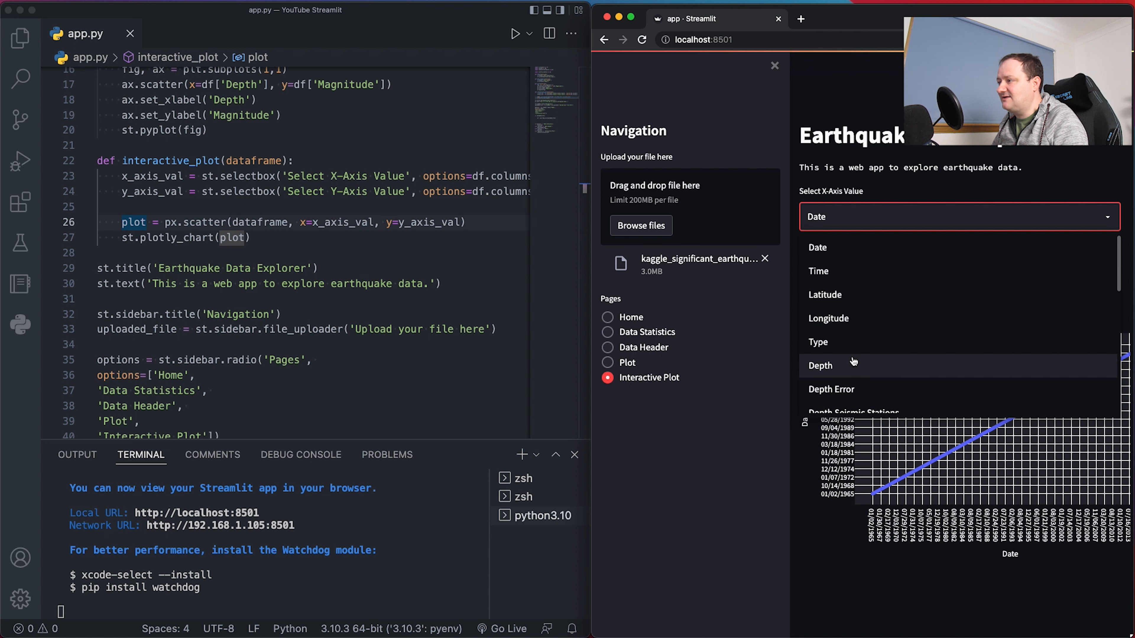
{"action": "left_click", "coordinate": [820, 365]}
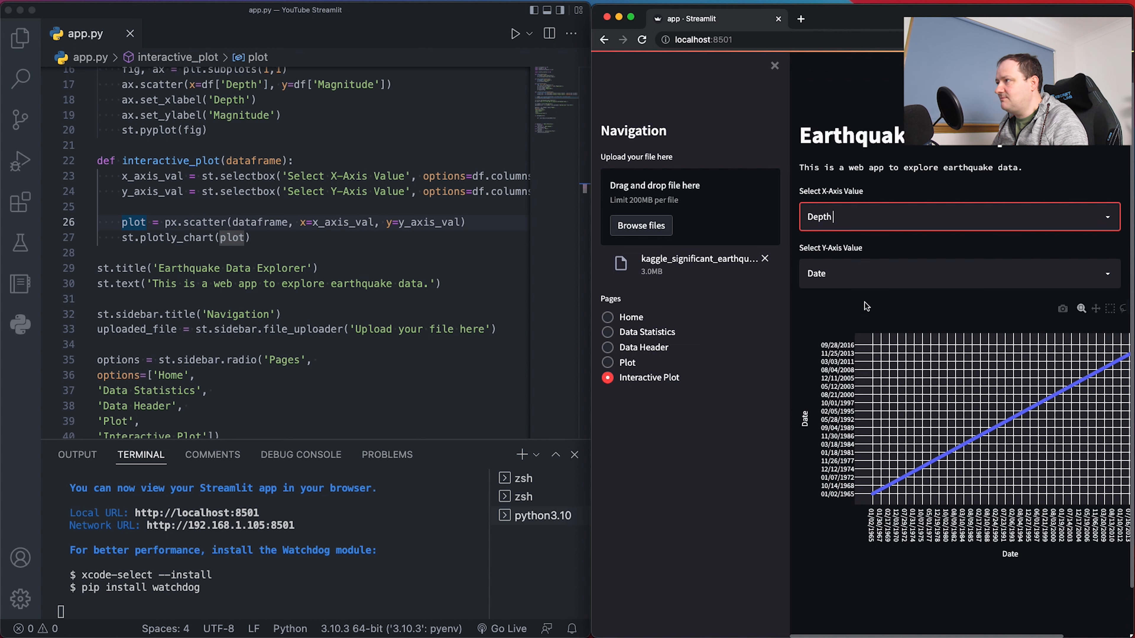
{"action": "left_click", "coordinate": [955, 273]}
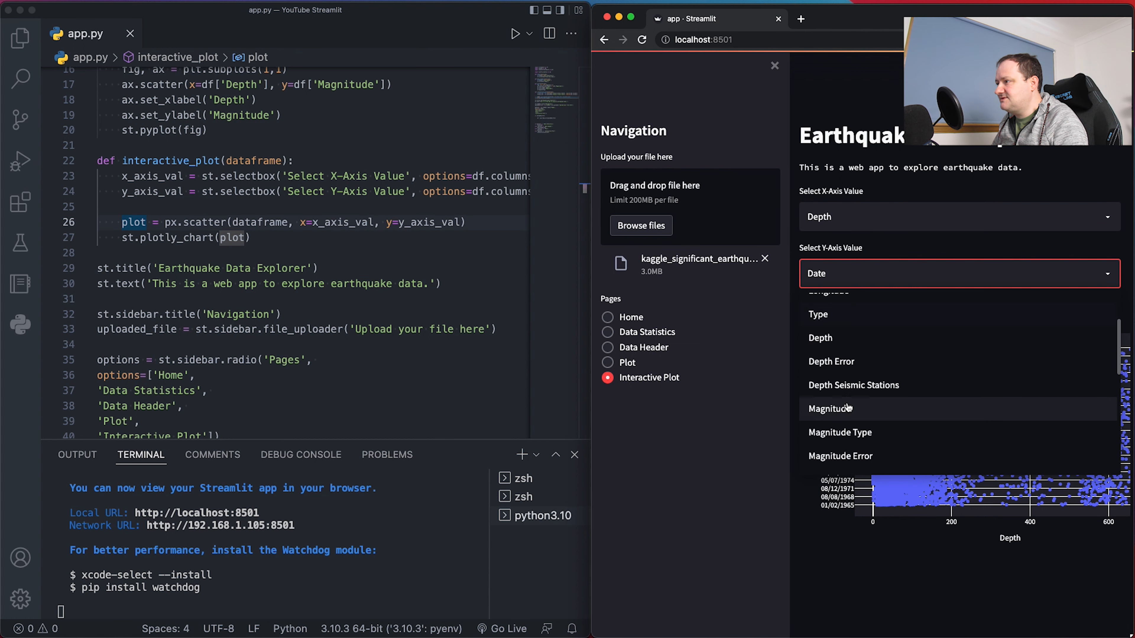
{"action": "left_click", "coordinate": [830, 408]}
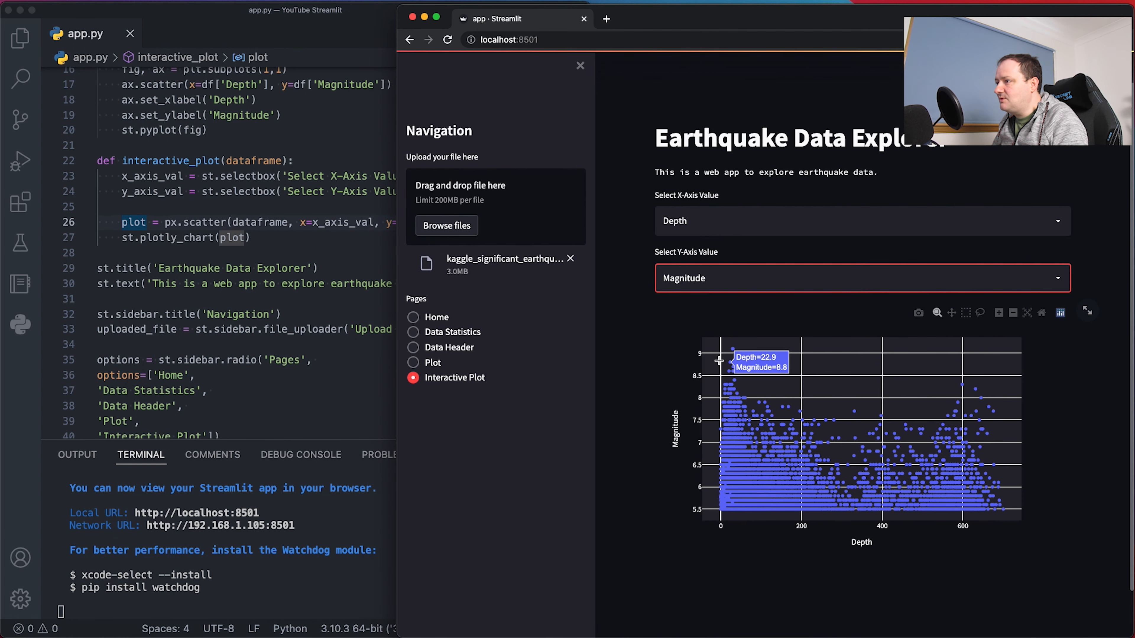
{"action": "left_click_drag", "start_coordinate": [713, 354], "coordinate": [861, 506]}
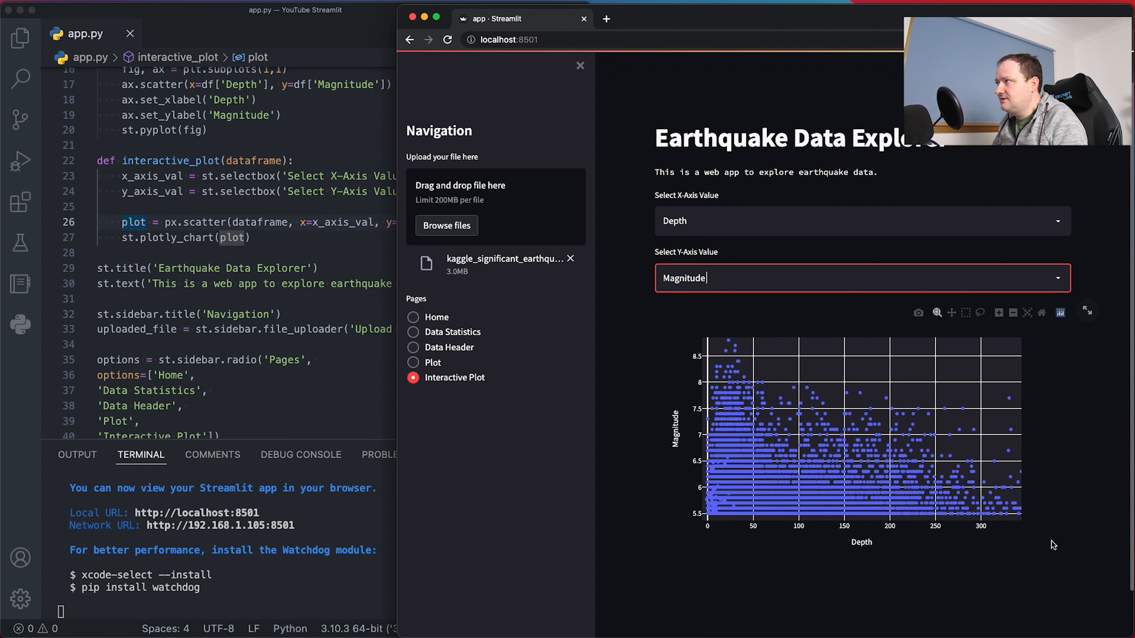
{"action": "mouse_move", "coordinate": [876, 450]}
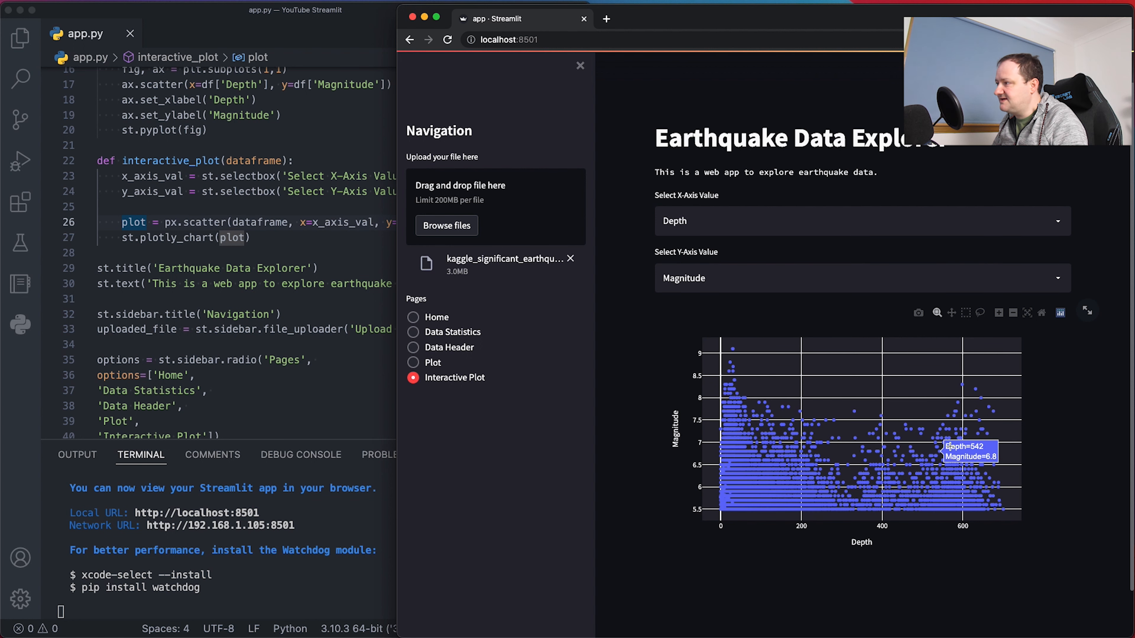
{"action": "mouse_move", "coordinate": [962, 386]}
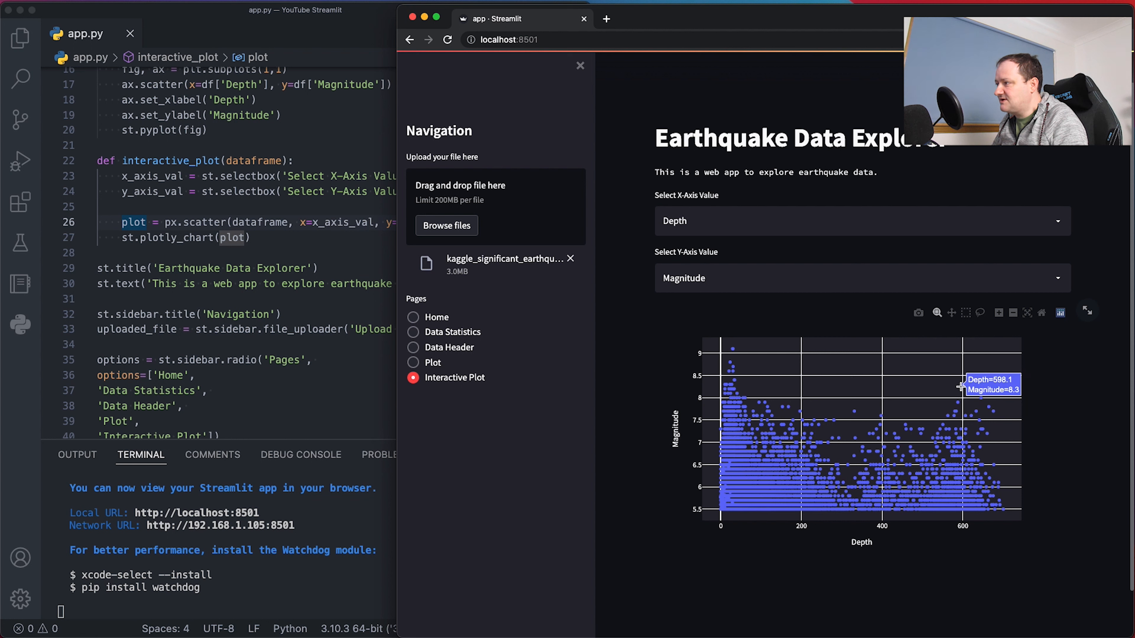
{"action": "mouse_move", "coordinate": [957, 439]}
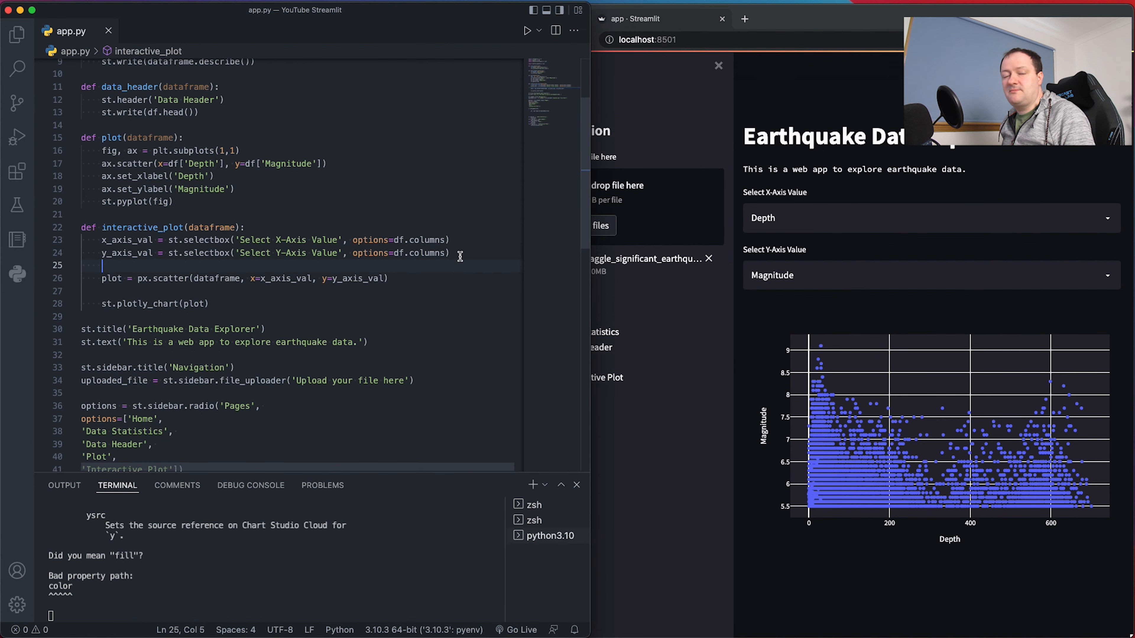
Start col = st.color_picker('Select a plot colour') on a new line after the Y-axis selectbox
{"action": "key", "text": "enter"}
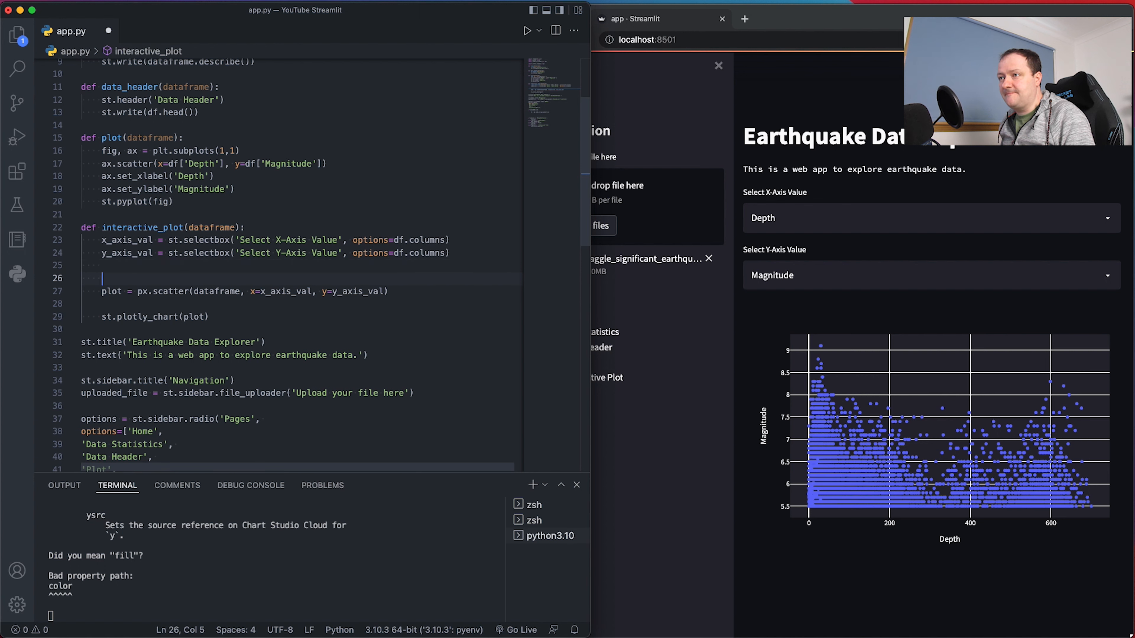
{"action": "type", "text": "col"}
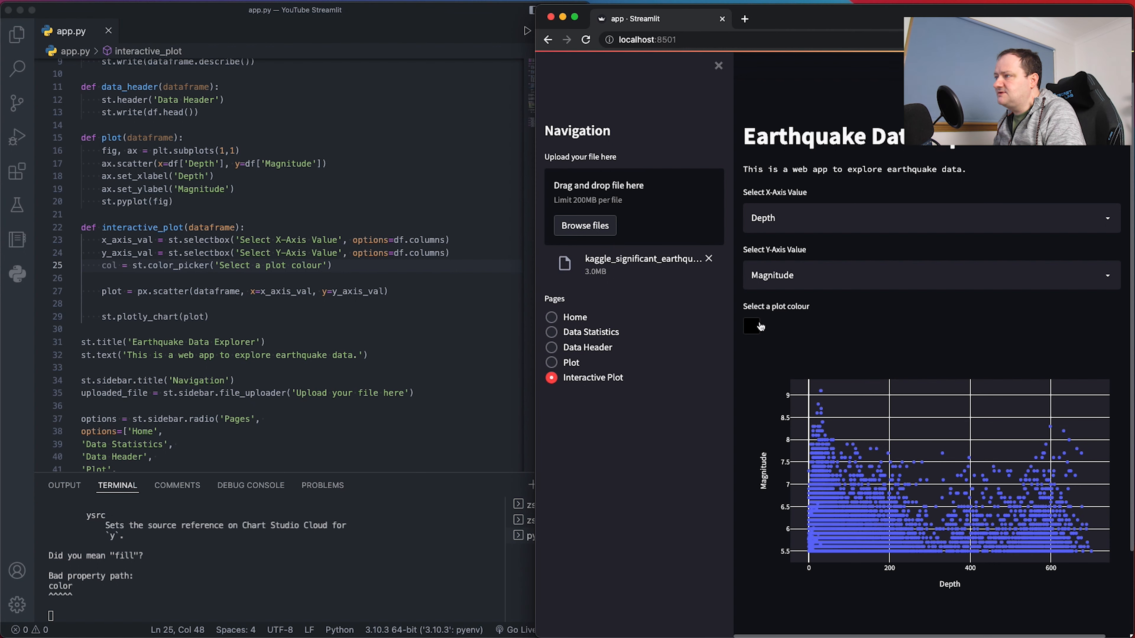
Pick a dark reddish-brown shade in the 'Select a plot colour' picker
{"action": "left_click", "coordinate": [751, 326]}
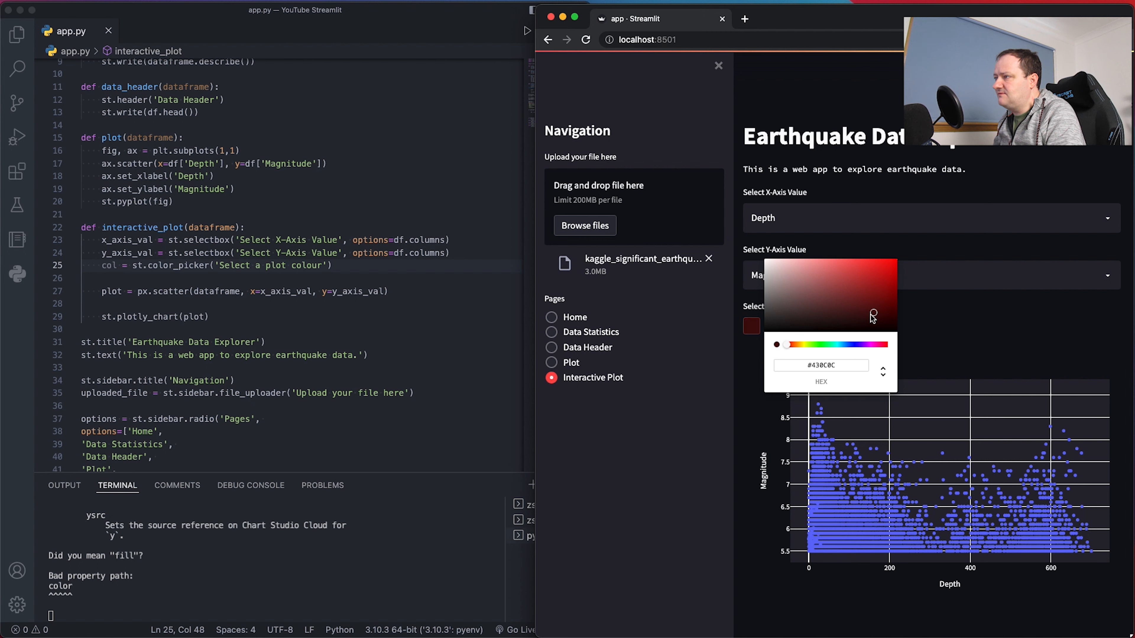
{"action": "left_click", "coordinate": [847, 283]}
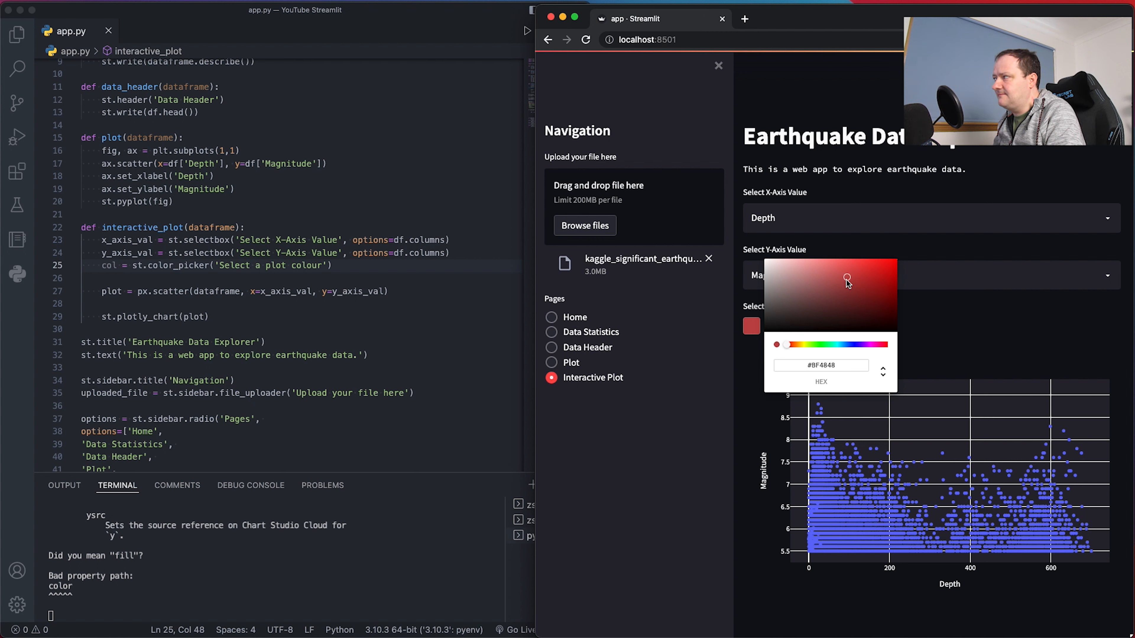
{"action": "left_click", "coordinate": [771, 428]}
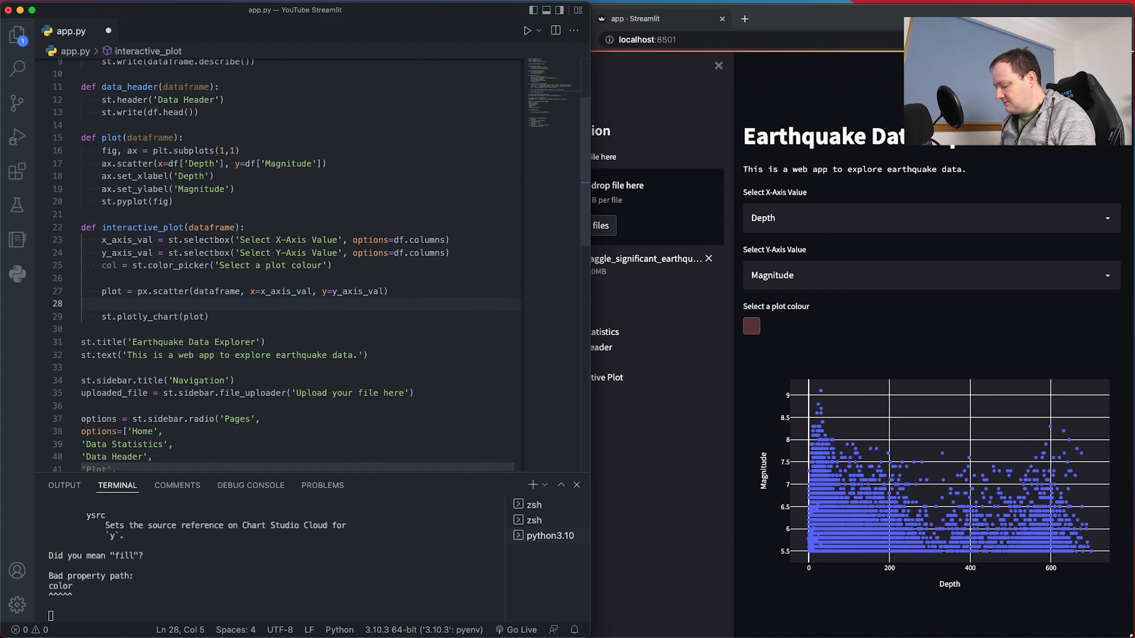
Add plot.update_traces(marker=dict(color=col)) so markers use the picked colour
{"action": "type", "text": "plot"}
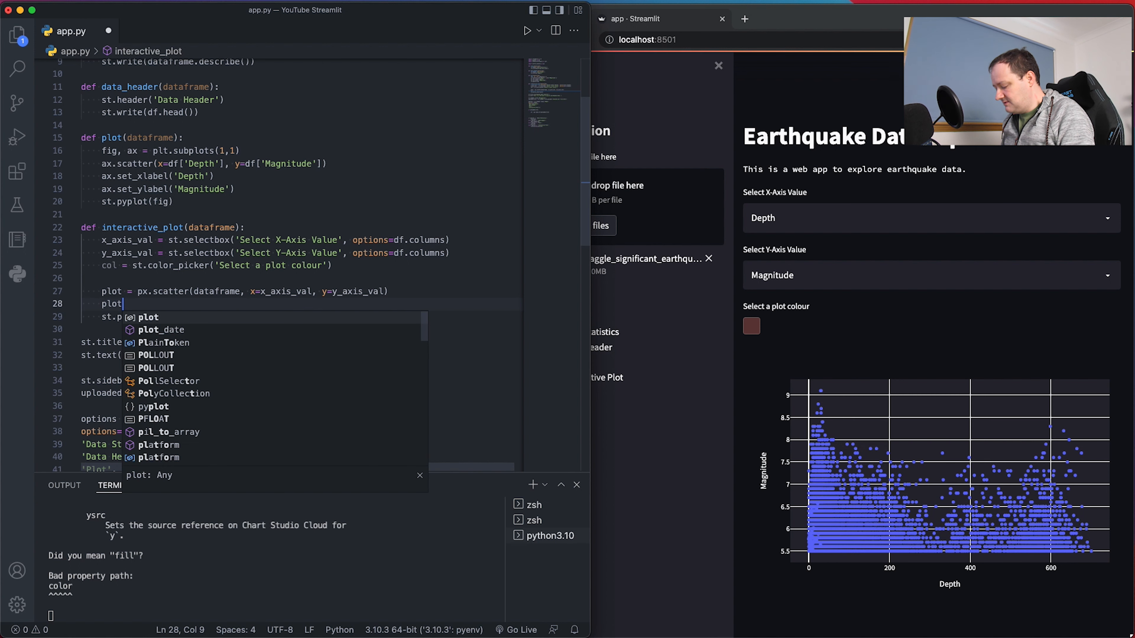
{"action": "type", "text": ".updat"}
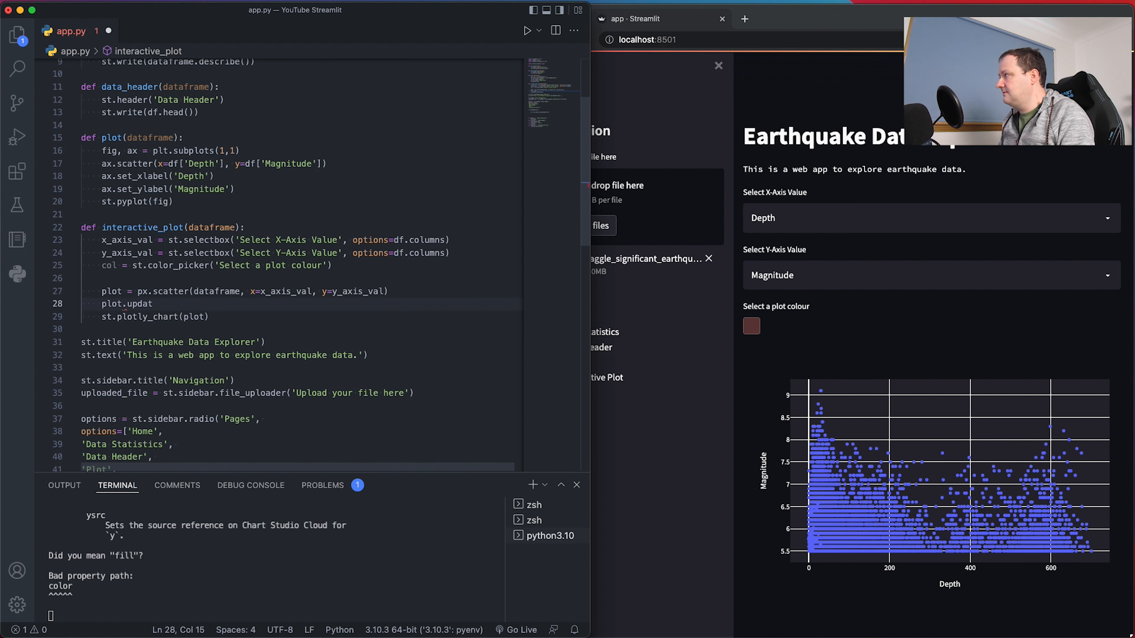
{"action": "type", "text": "e_trace"}
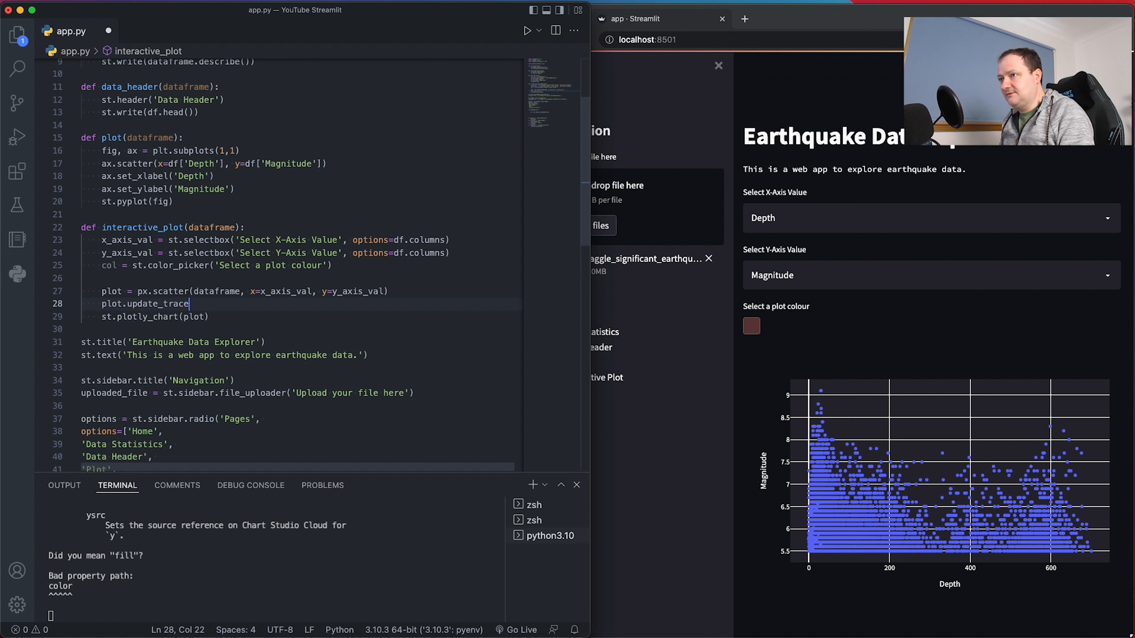
{"action": "type", "text": "s()"}
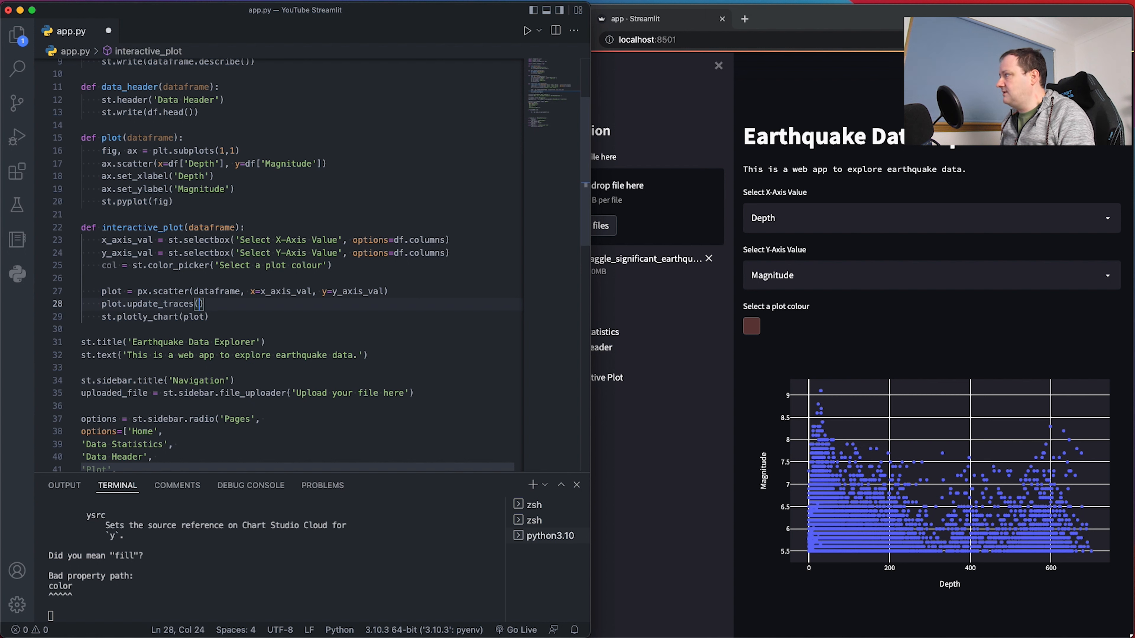
{"action": "type", "text": "marker"}
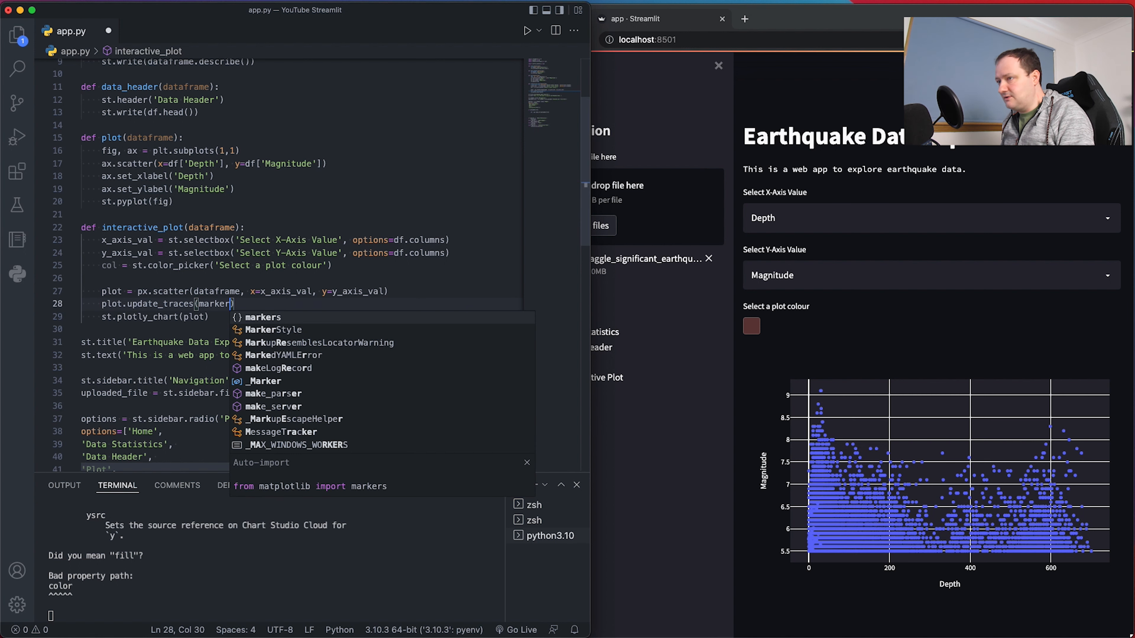
{"action": "type", "text": "=dict"}
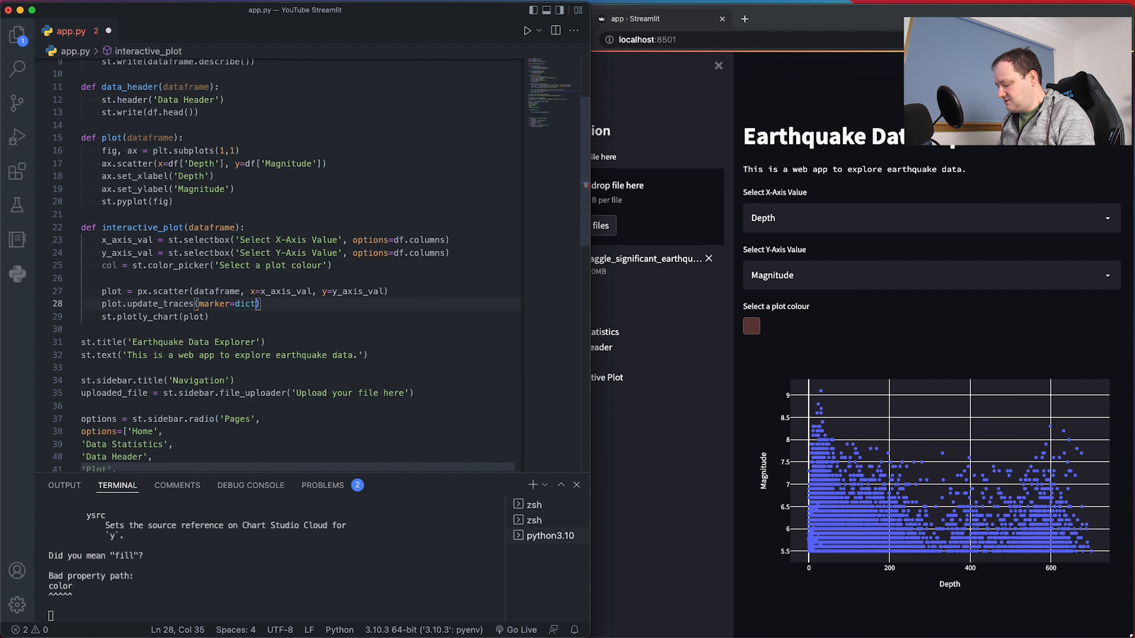
{"action": "type", "text": "("}
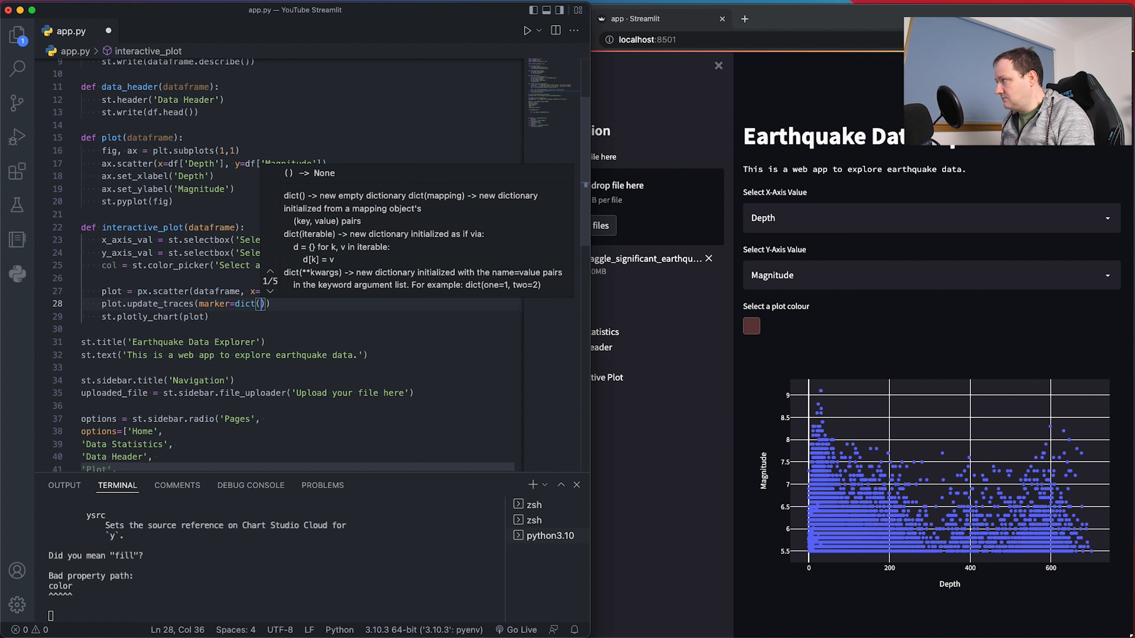
{"action": "type", "text": "color=col"}
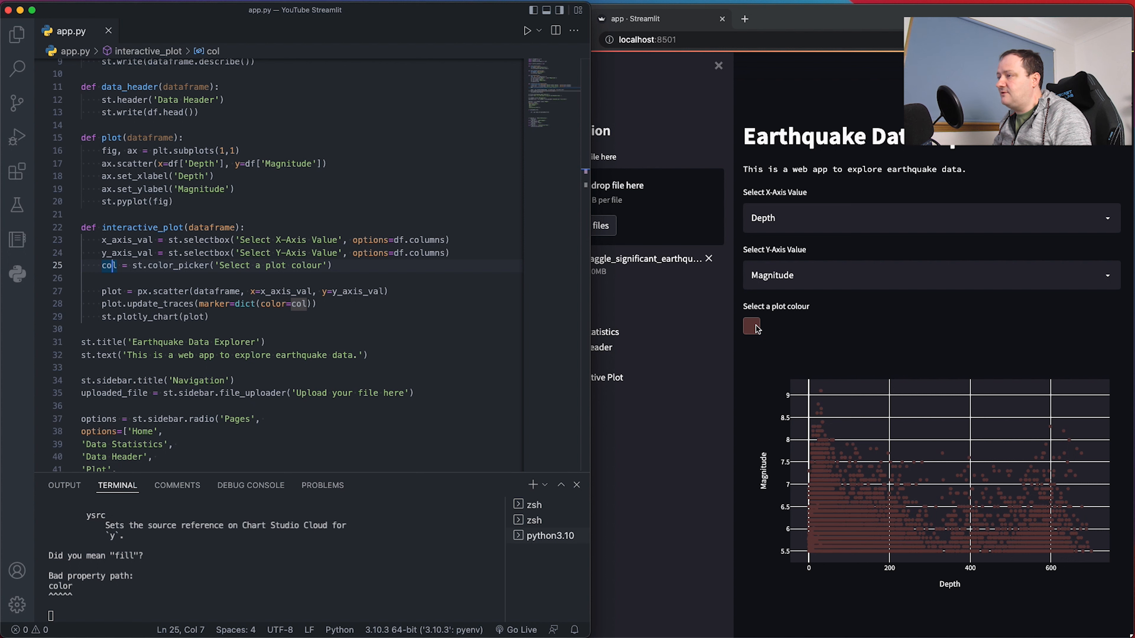
Change the plot colour from dark red to purple in the colour picker
{"action": "left_click", "coordinate": [751, 326]}
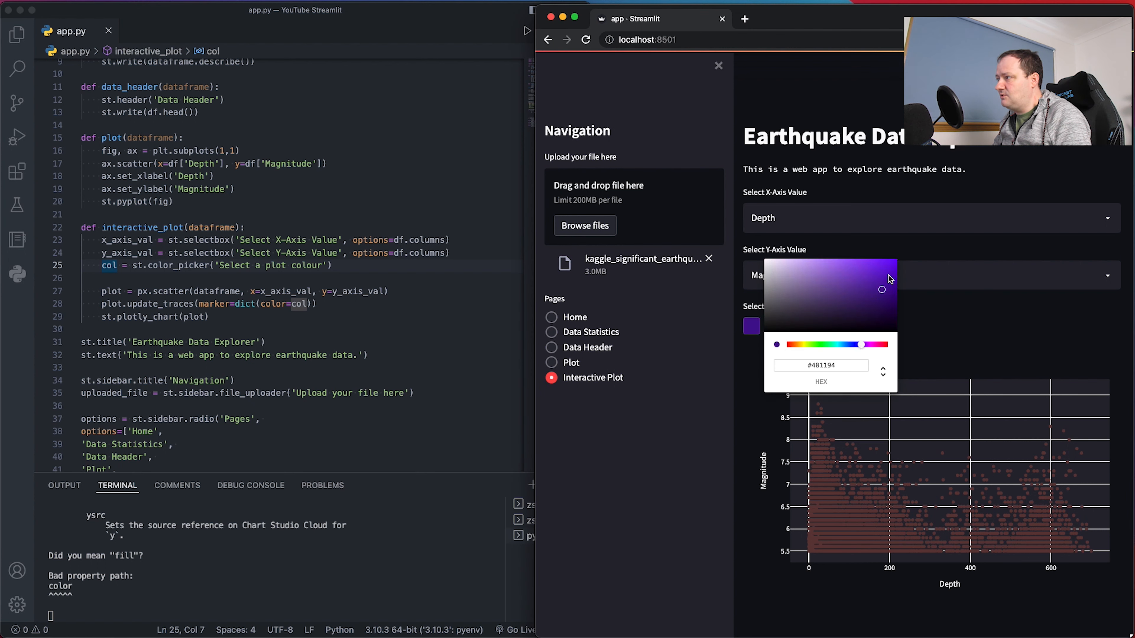
{"action": "left_click", "coordinate": [810, 326]}
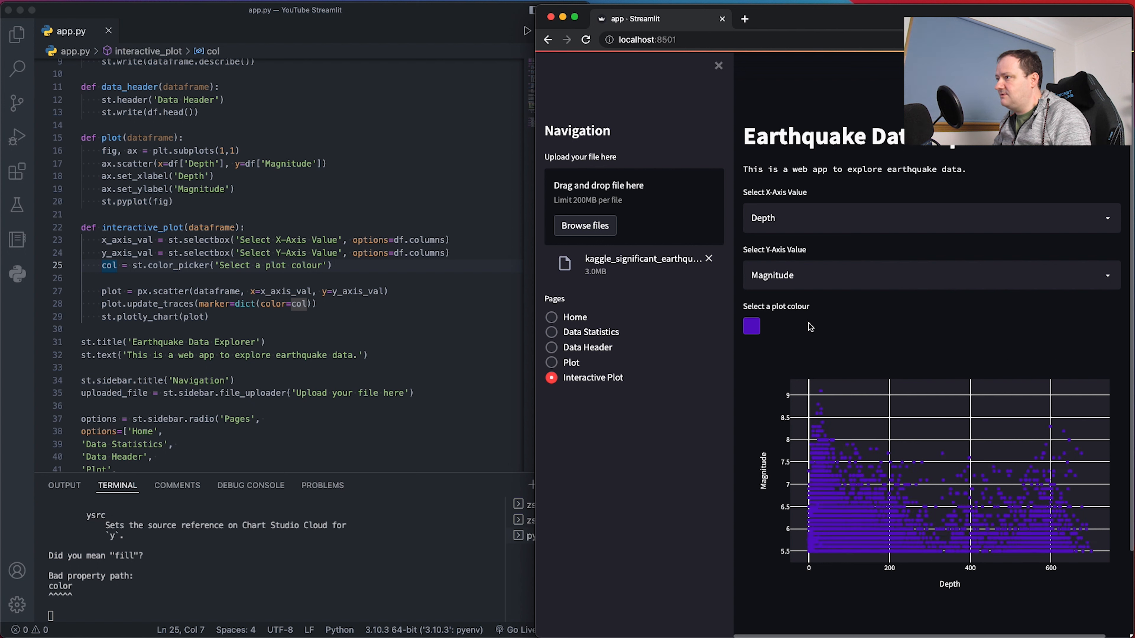
{"action": "left_click", "coordinate": [751, 326]}
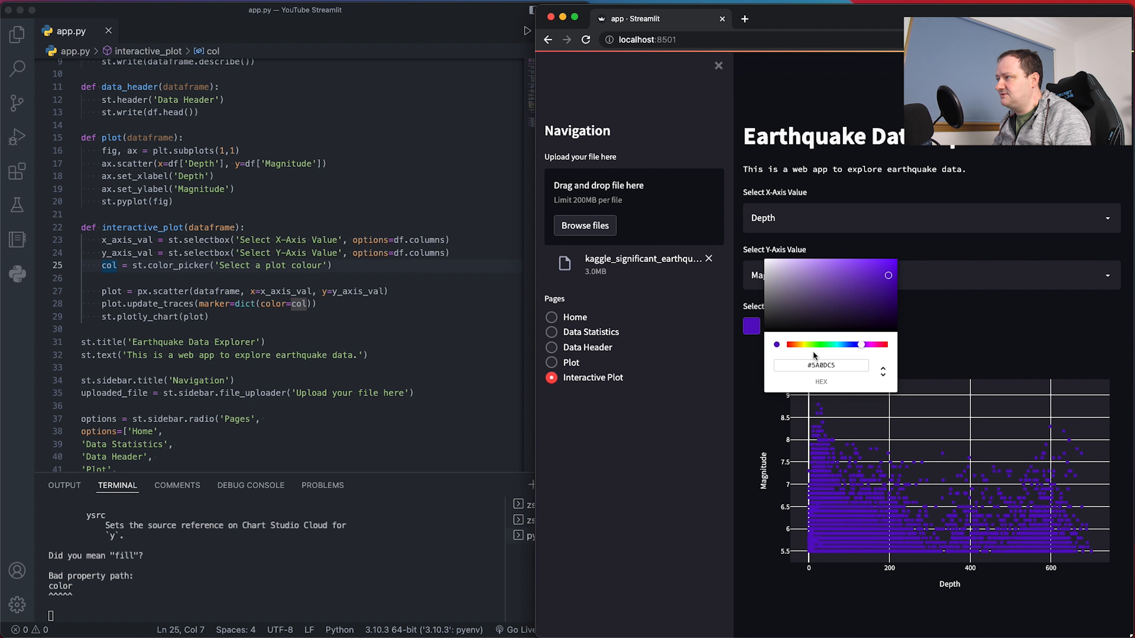